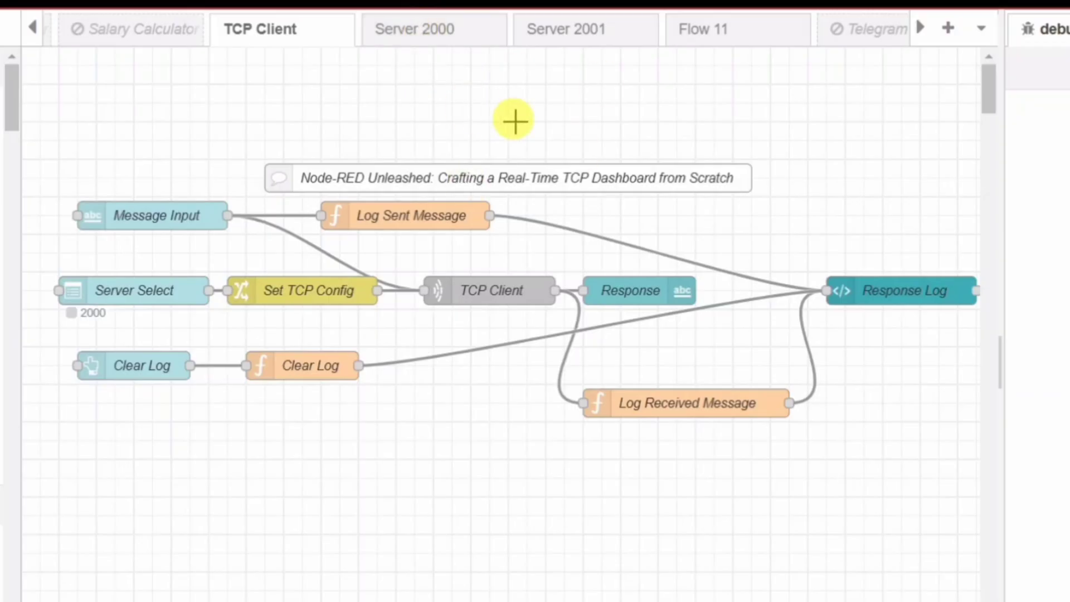
{"action": "mouse_move", "coordinate": [530, 131]}
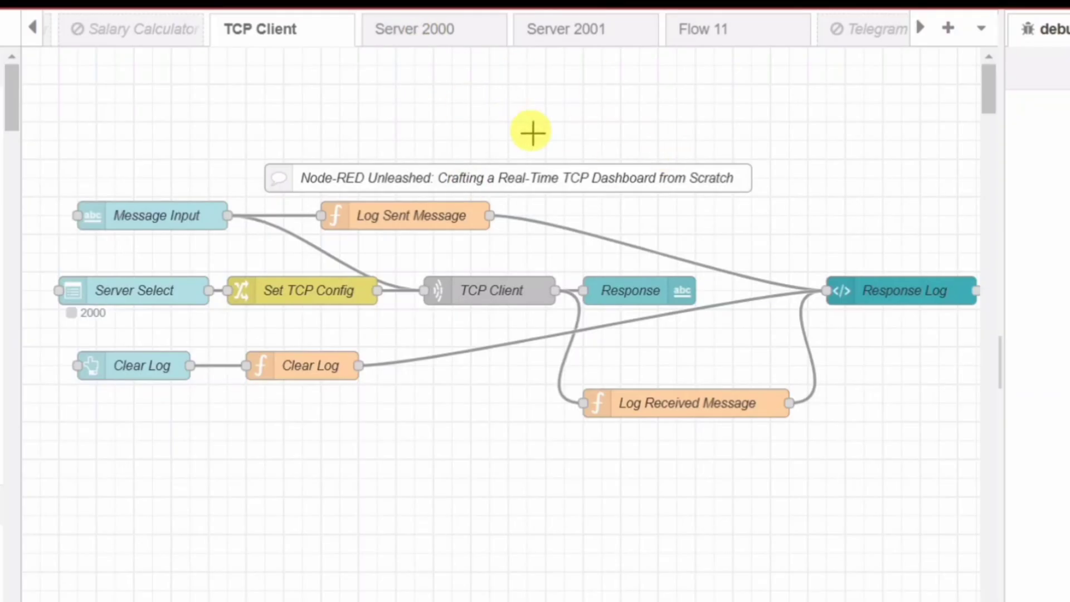
{"action": "mouse_move", "coordinate": [583, 133]}
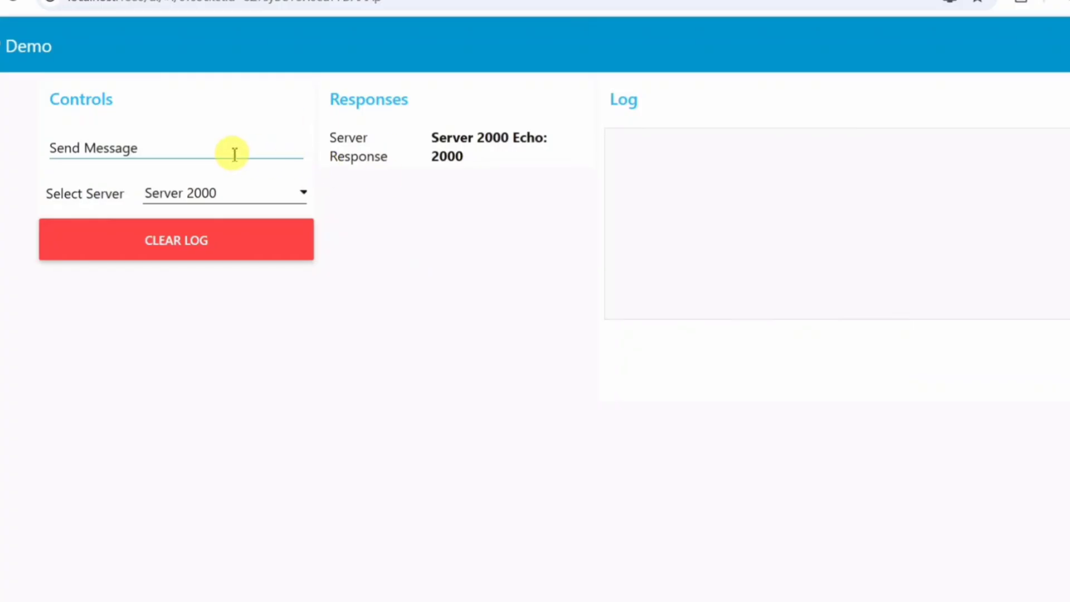
Send test messages 'hr' and 'yt' while switching the target between Server 2000 and Server 2001.
{"action": "type", "text": "hr"}
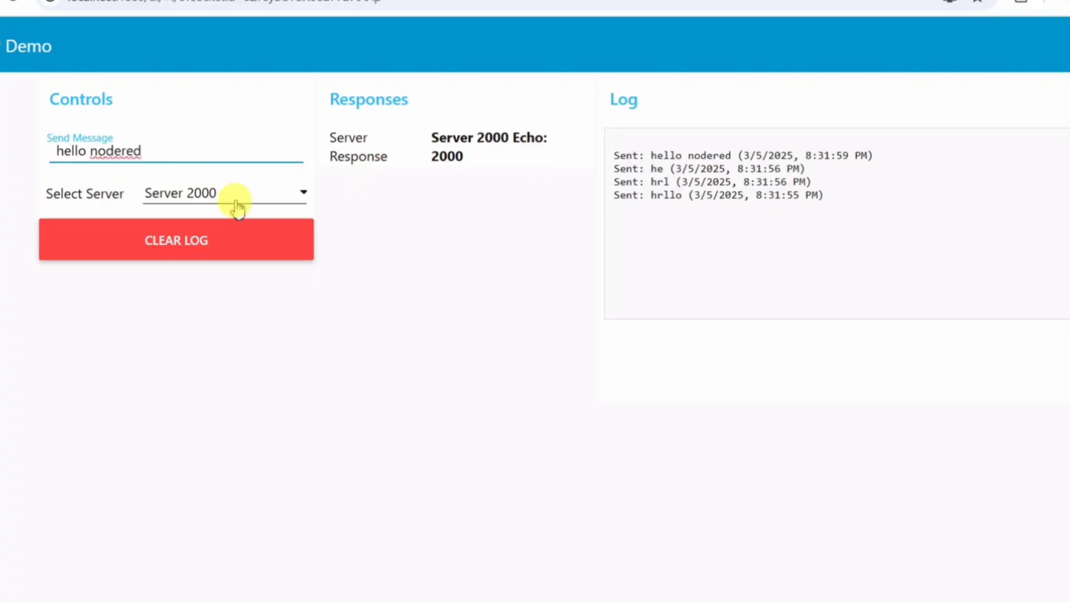
{"action": "left_click", "coordinate": [224, 193]}
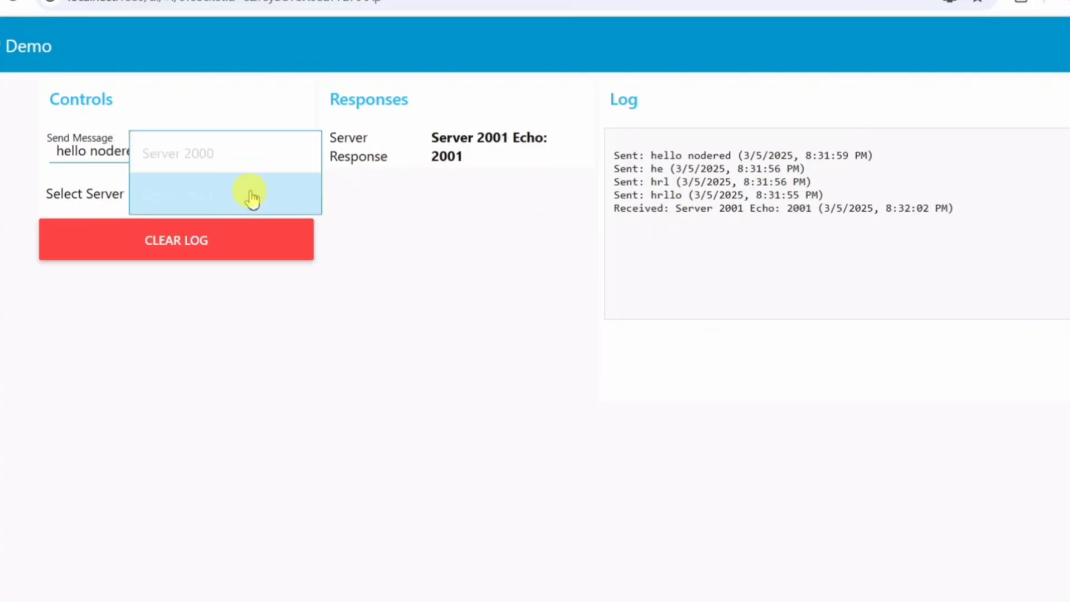
{"action": "left_click", "coordinate": [205, 193]}
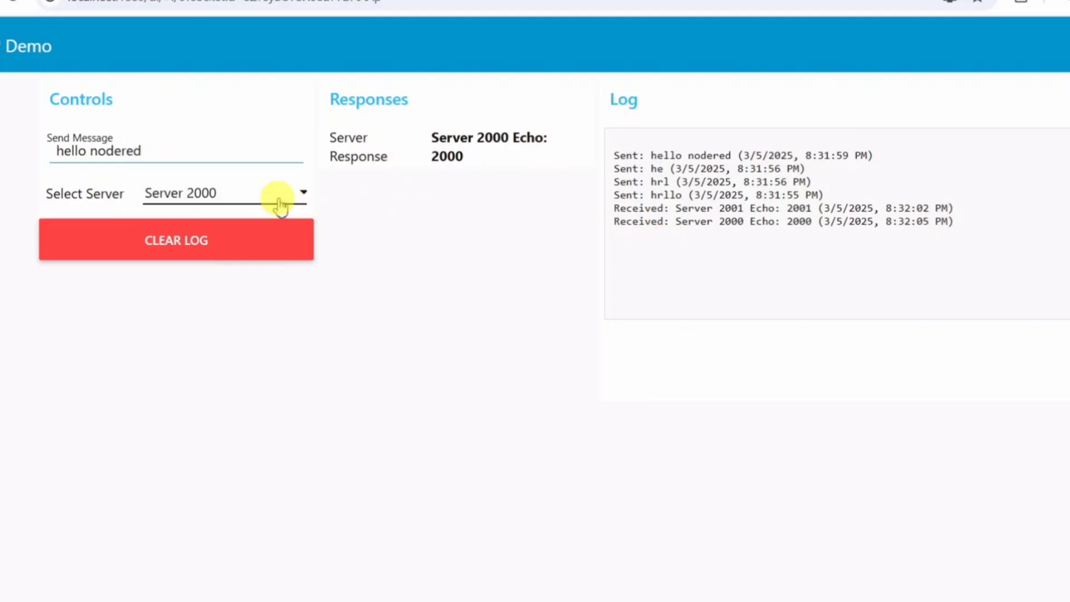
{"action": "left_click", "coordinate": [222, 193]}
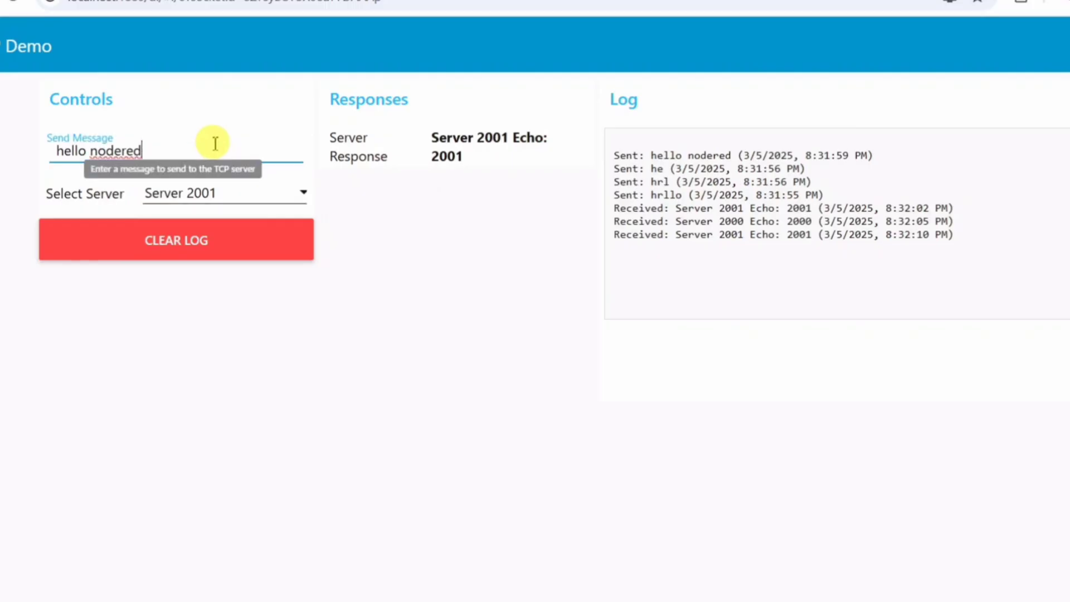
{"action": "type", "text": "yt"}
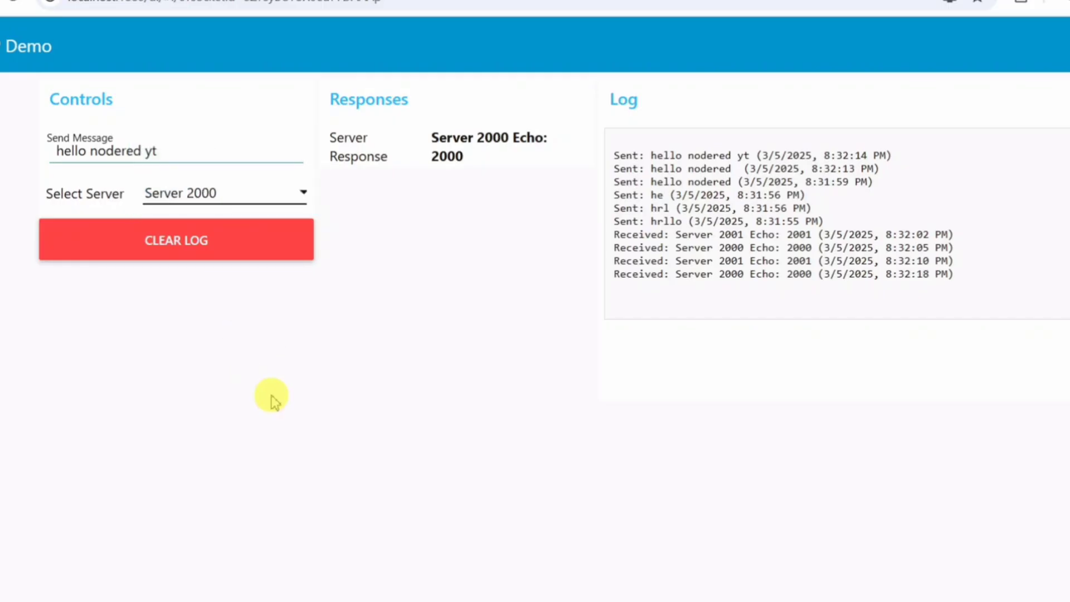
{"action": "mouse_move", "coordinate": [312, 297]}
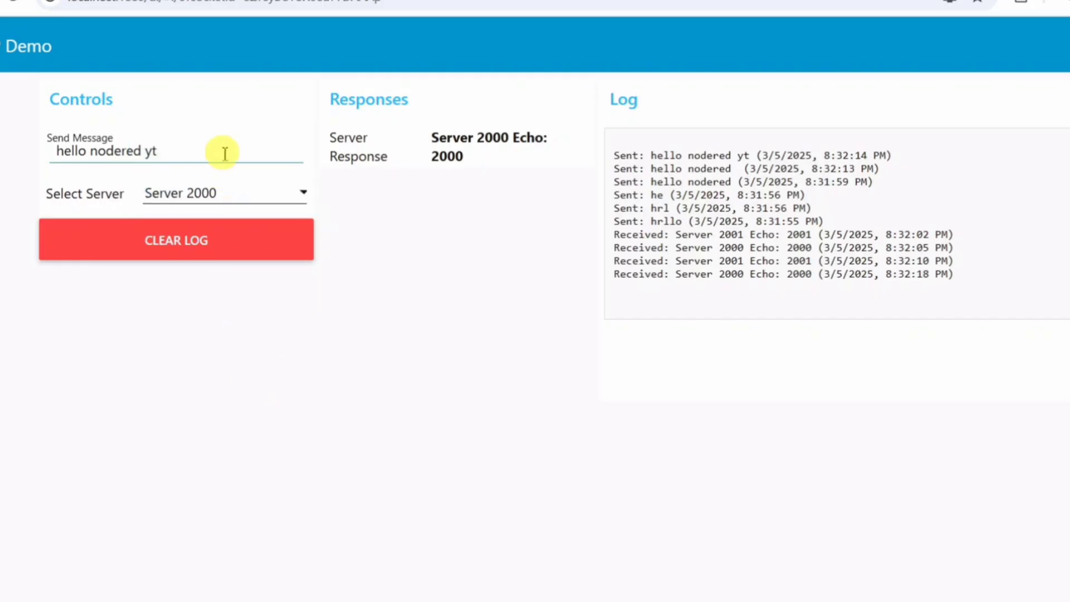
{"action": "mouse_move", "coordinate": [292, 135]}
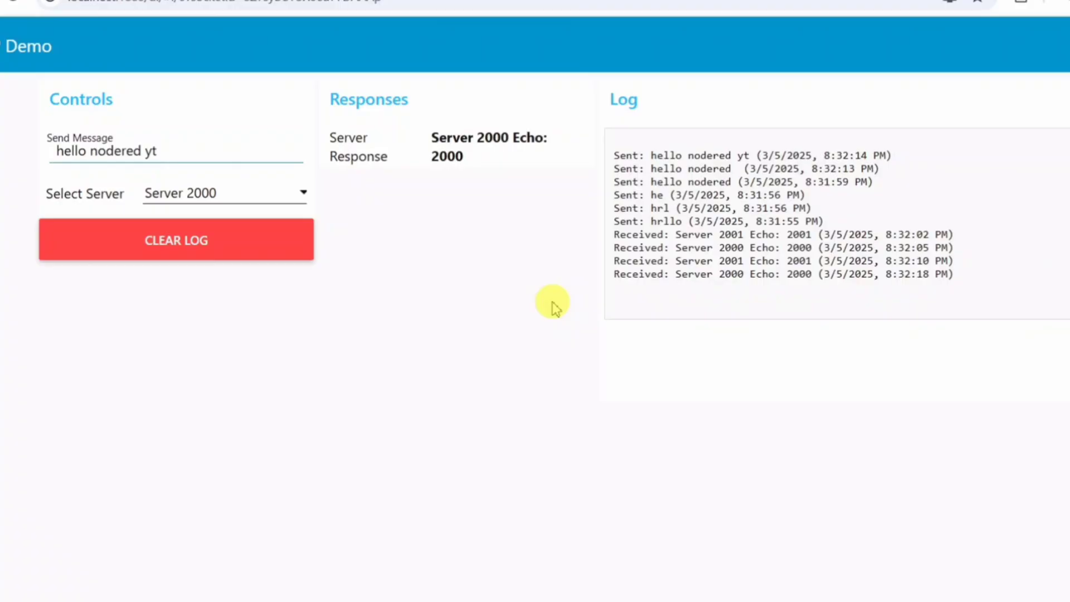
{"action": "mouse_move", "coordinate": [409, 201]}
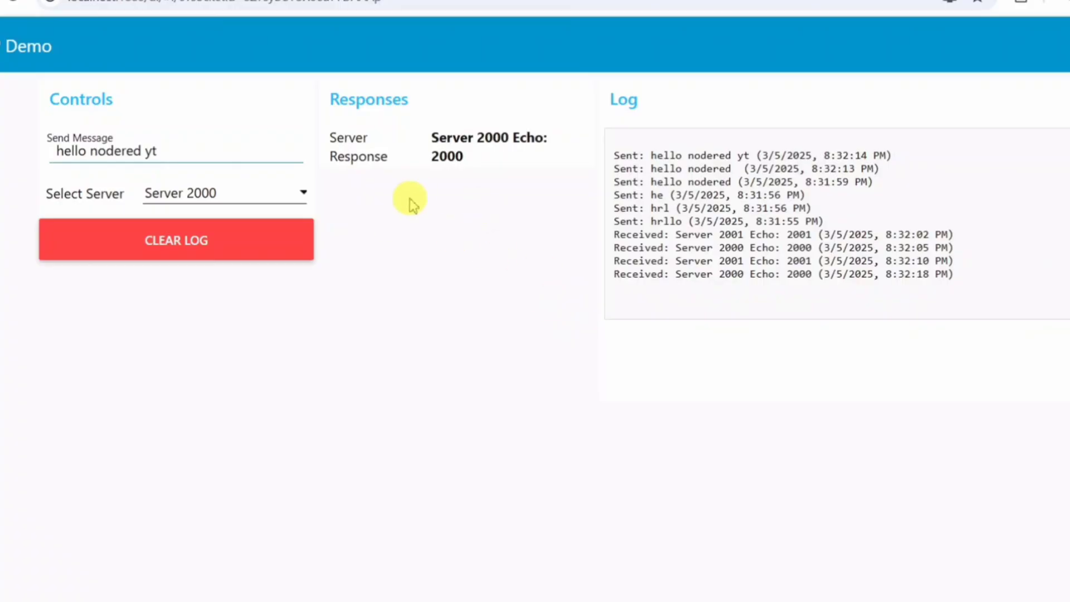
Leave Server 2001 selected as the target and empty the message log with Clear Log.
{"action": "left_click", "coordinate": [224, 193]}
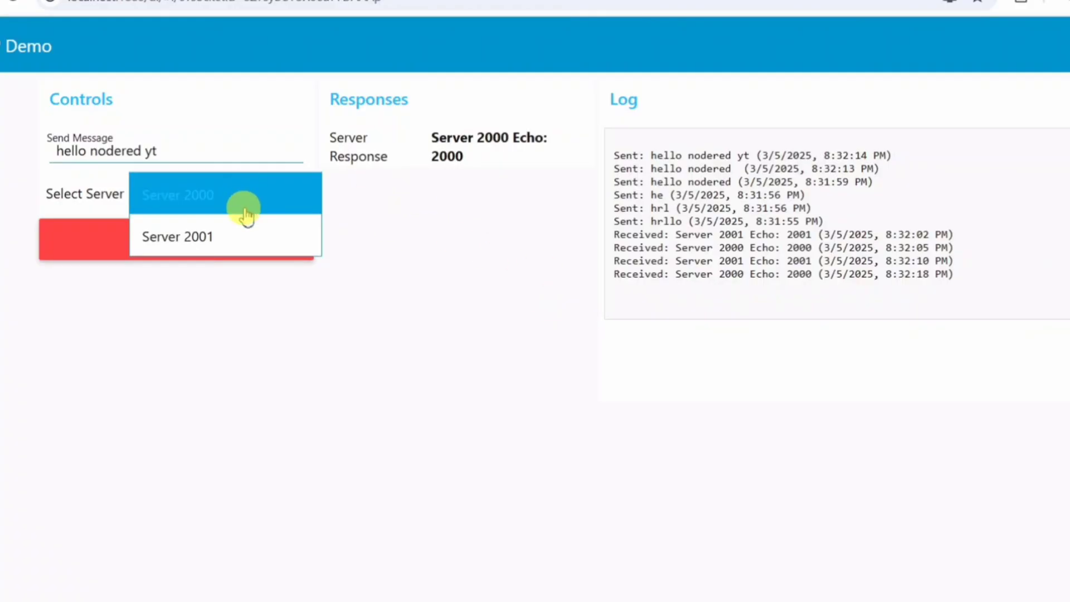
{"action": "left_click", "coordinate": [178, 236]}
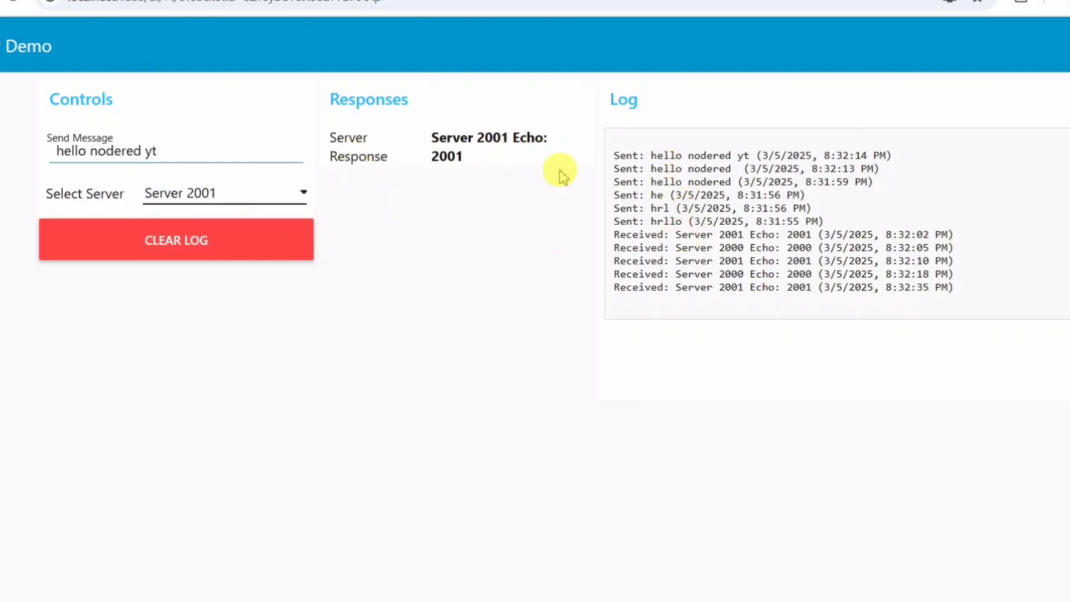
{"action": "left_click", "coordinate": [176, 241]}
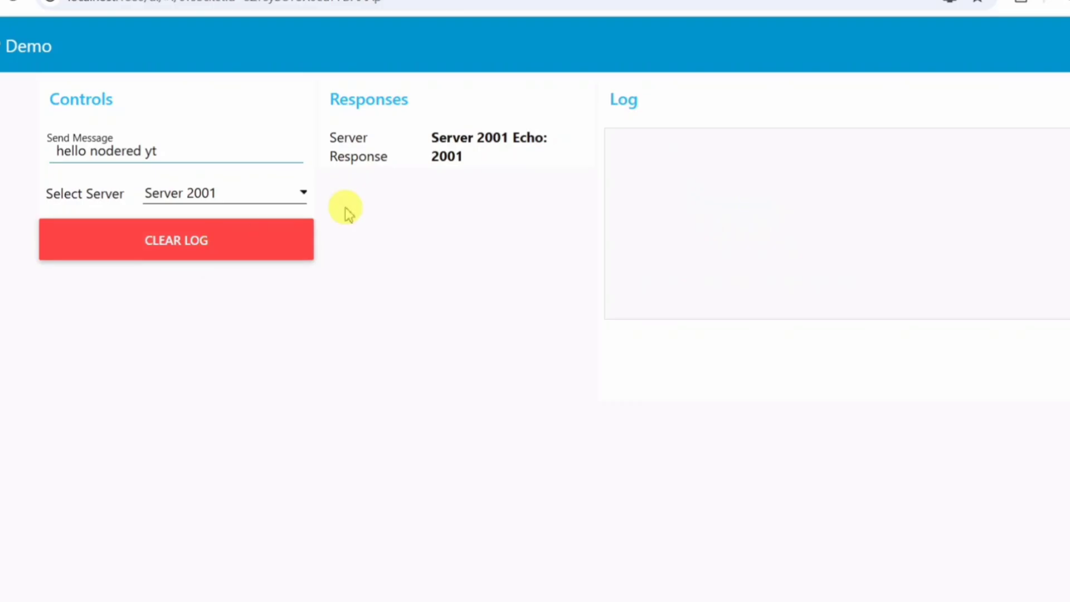
{"action": "mouse_move", "coordinate": [382, 217]}
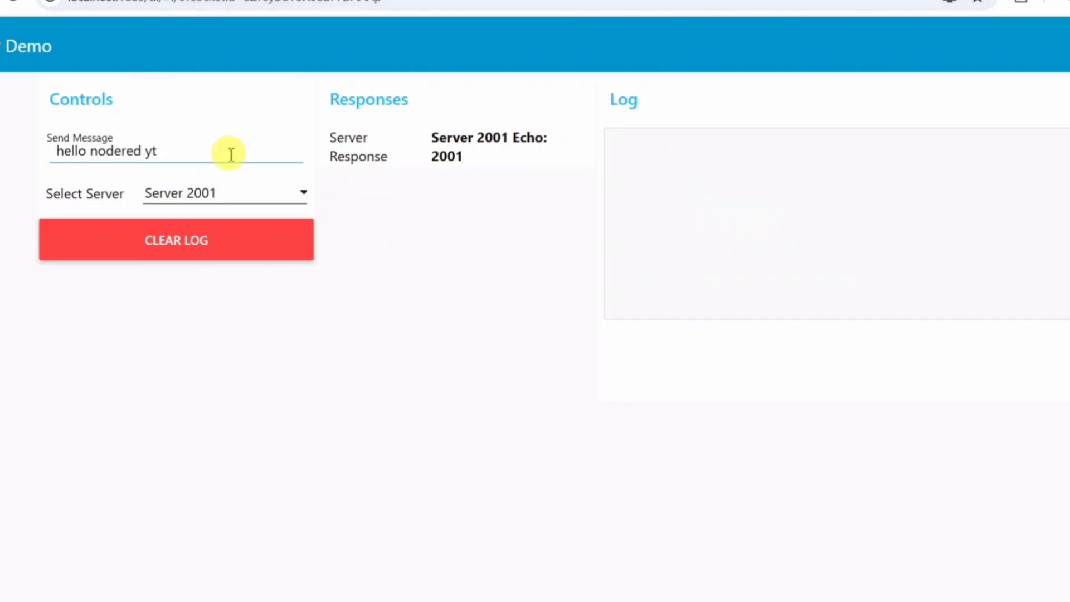
{"action": "mouse_move", "coordinate": [230, 151]}
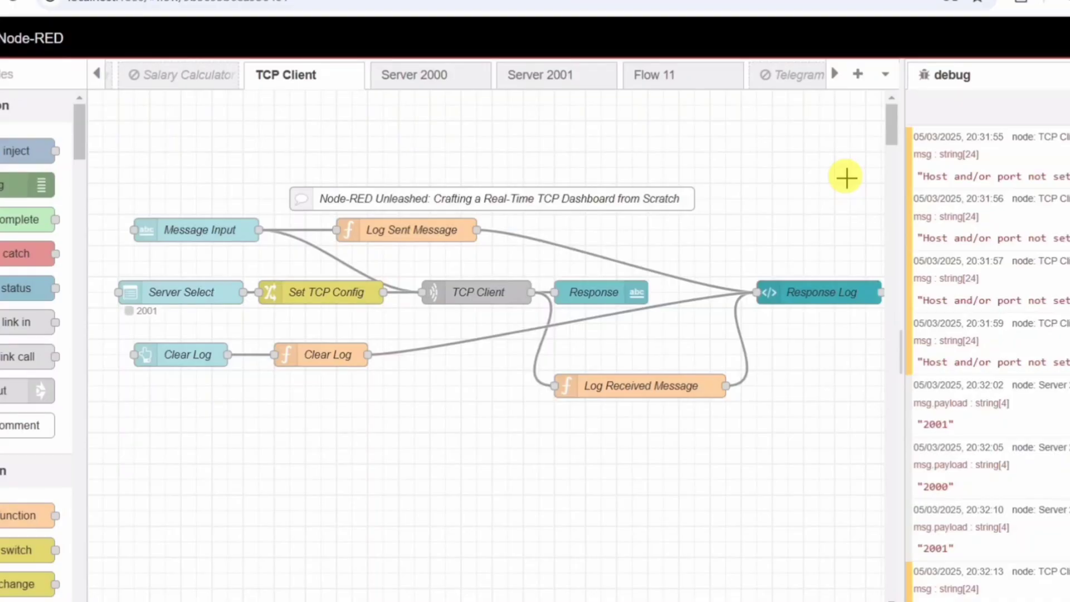
{"action": "mouse_move", "coordinate": [469, 309]}
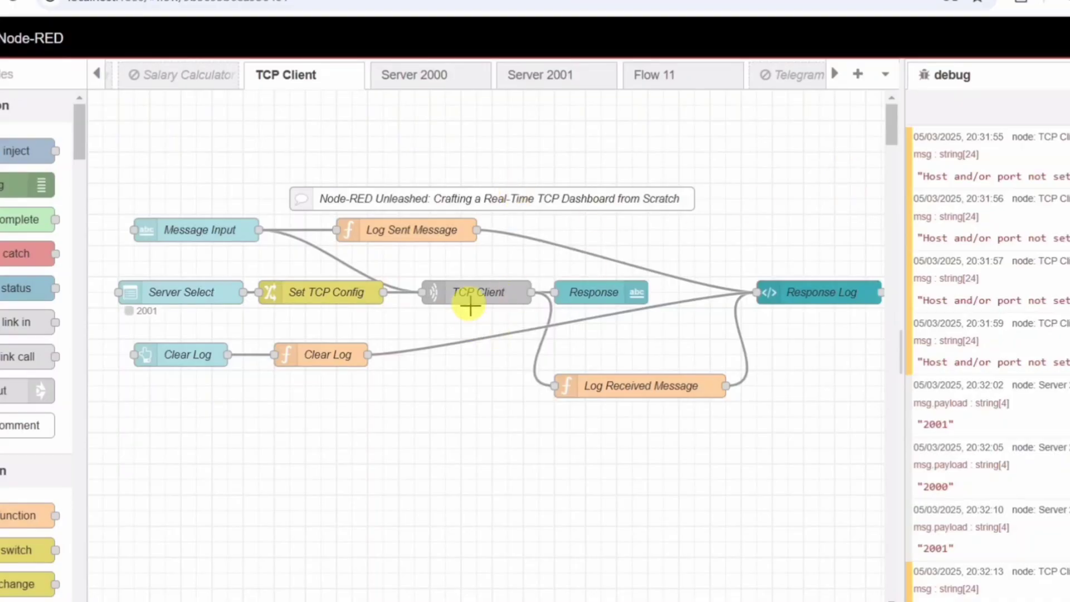
Select the TCP Client node and bring up the Message Input text node's settings.
{"action": "left_click", "coordinate": [478, 292]}
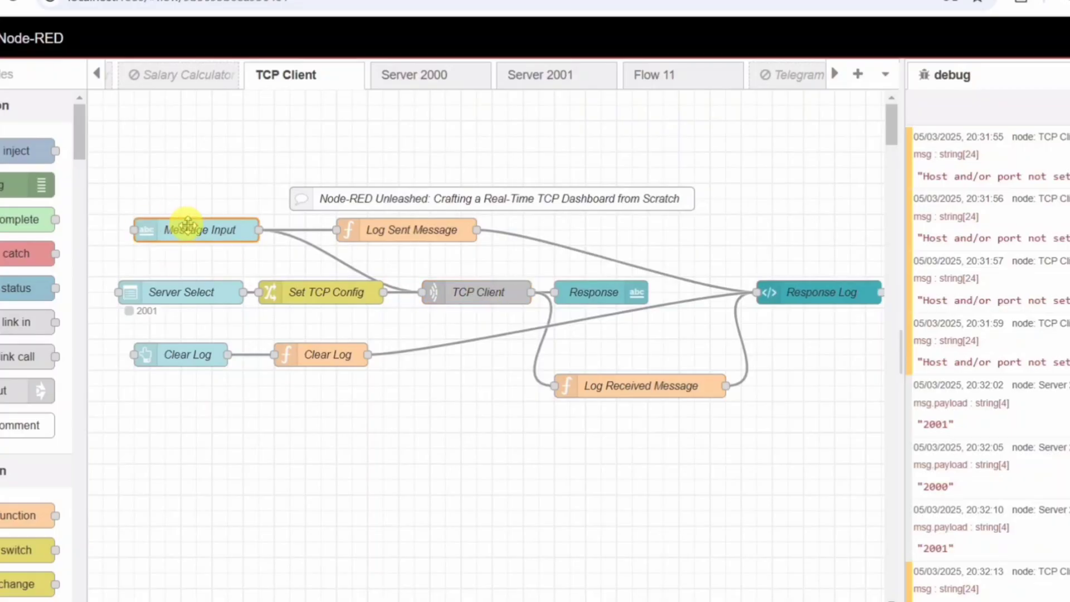
{"action": "double_click", "coordinate": [196, 230]}
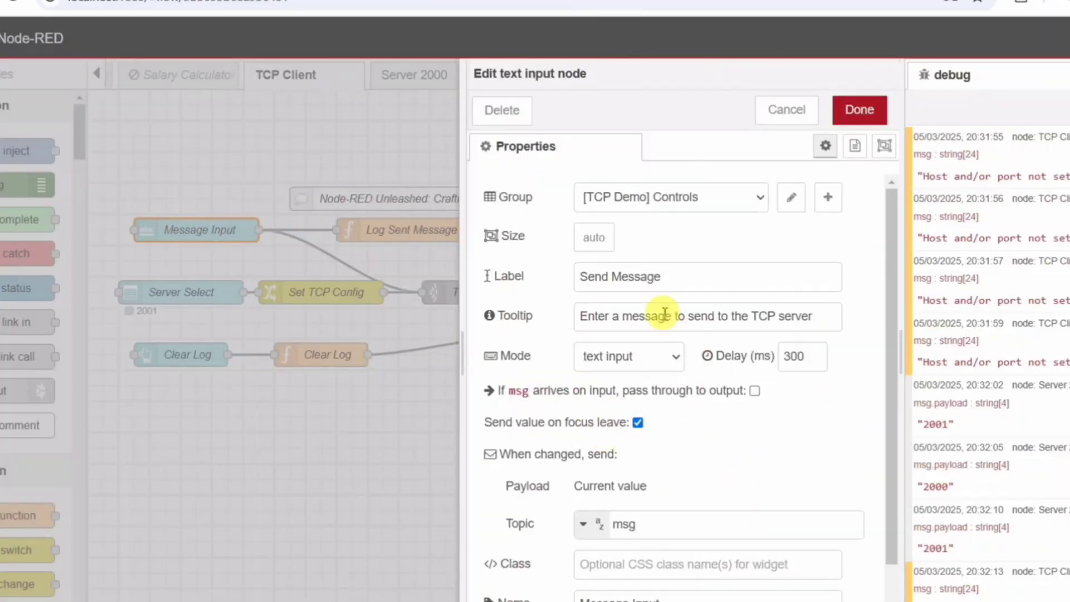
{"action": "mouse_move", "coordinate": [627, 245]}
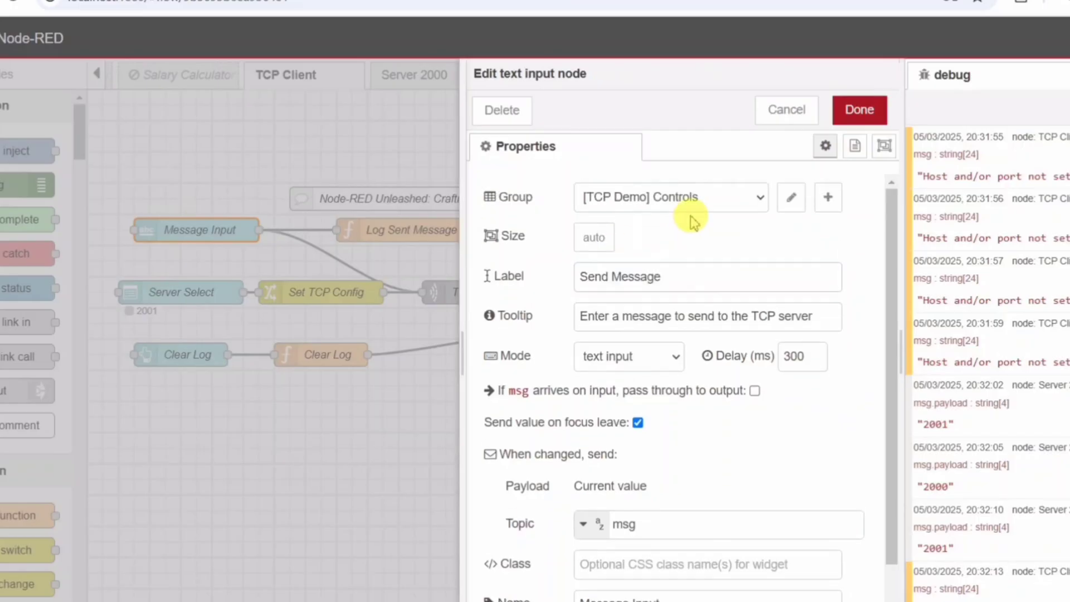
{"action": "mouse_move", "coordinate": [654, 248]}
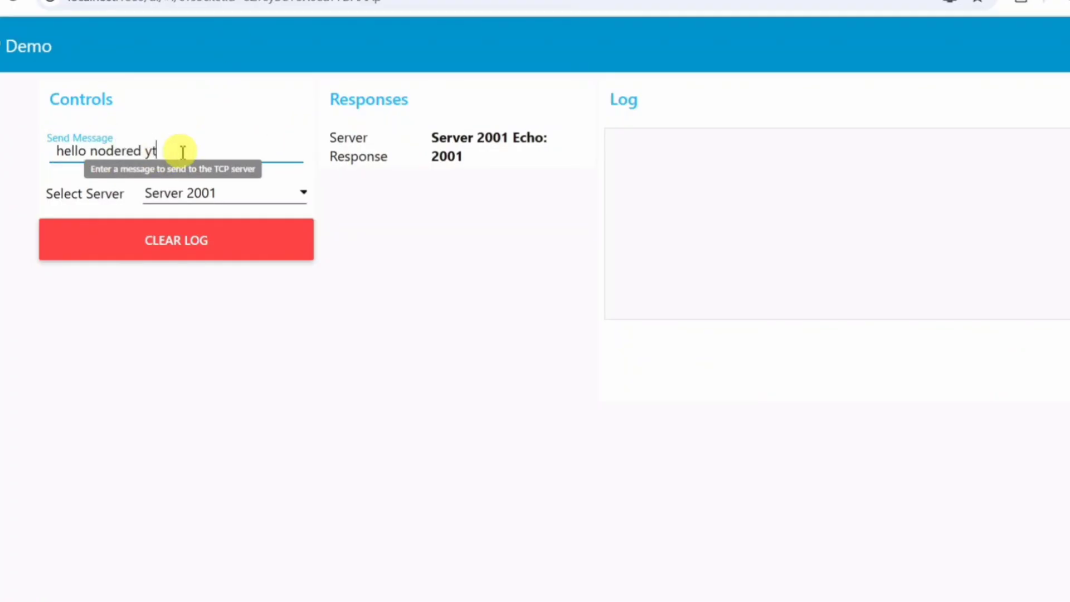
Send 'fdsfs' and 'time' from the Send Message field so they appear in the log.
{"action": "type", "text": "fdsfs"}
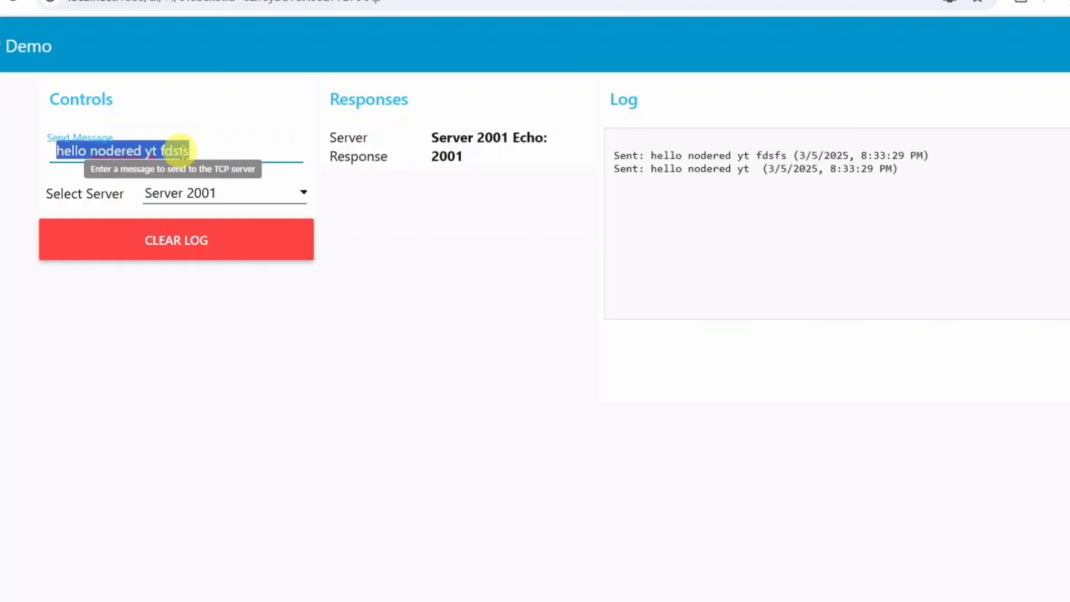
{"action": "type", "text": "time"}
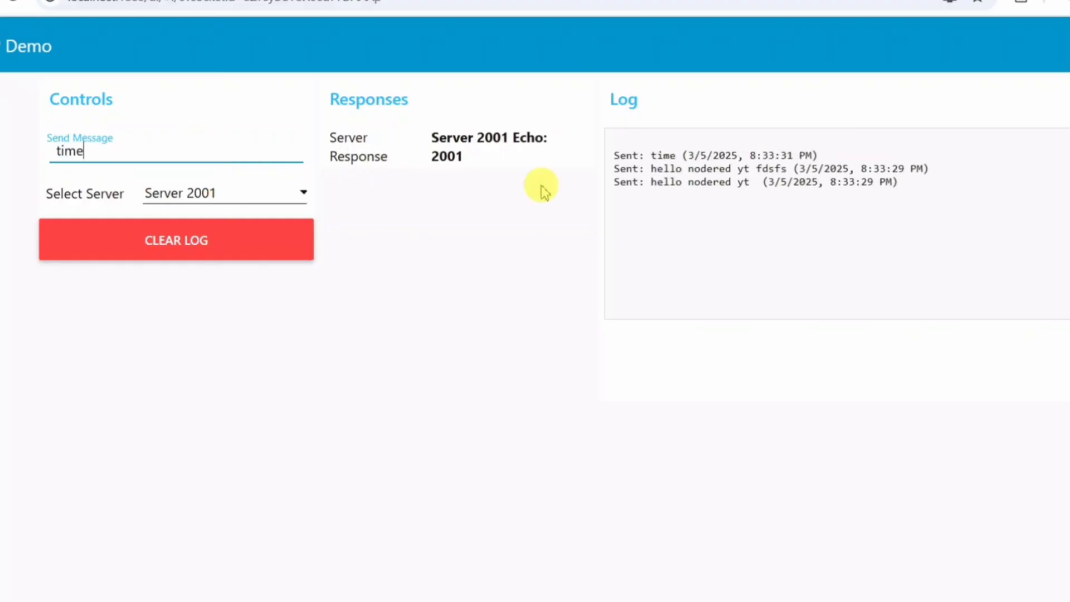
{"action": "left_click", "coordinate": [222, 193]}
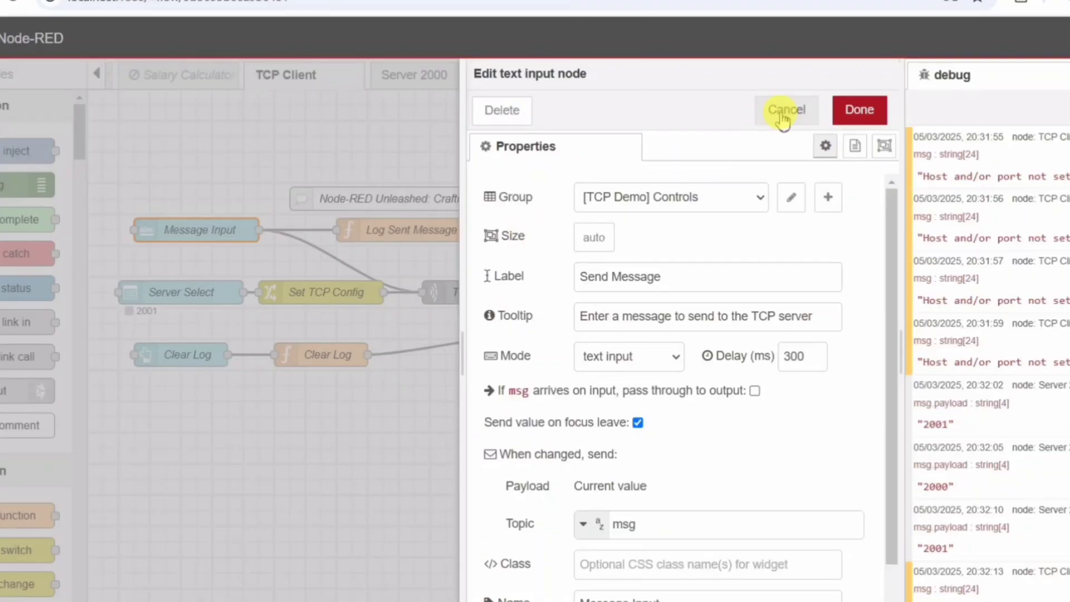
Review the Server Select node's 2000 and 2001 options unchanged, then change Select Server in the dashboard.
{"action": "left_click", "coordinate": [786, 110]}
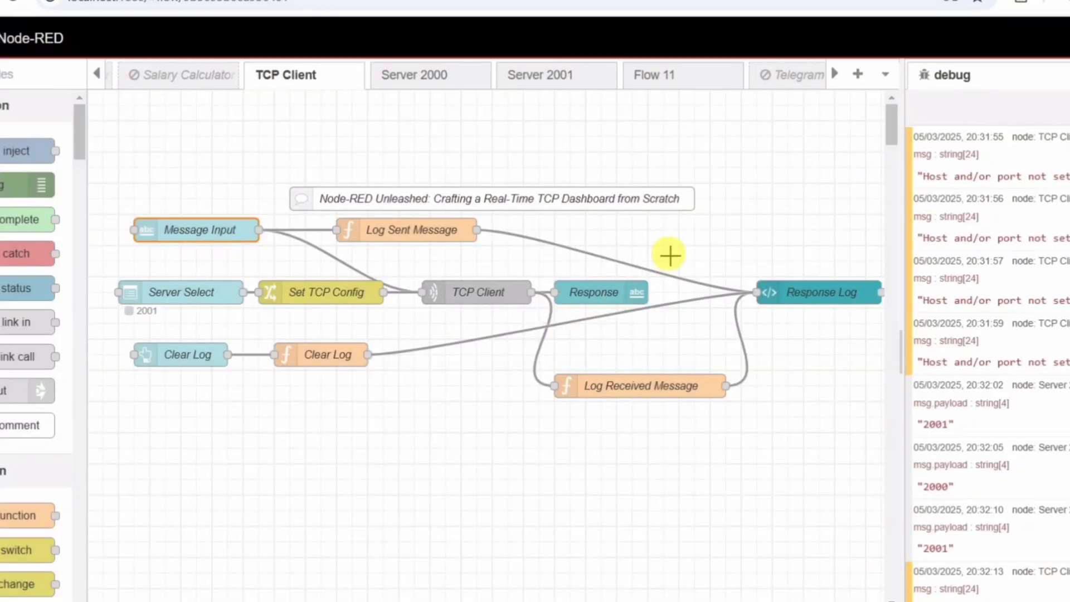
{"action": "mouse_move", "coordinate": [502, 399]}
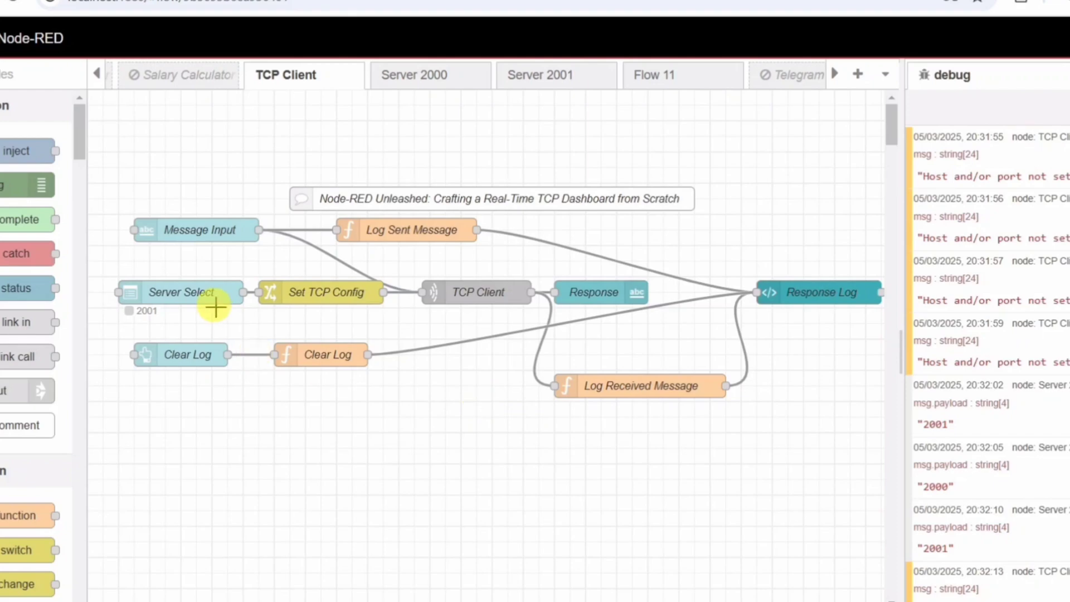
{"action": "double_click", "coordinate": [181, 292]}
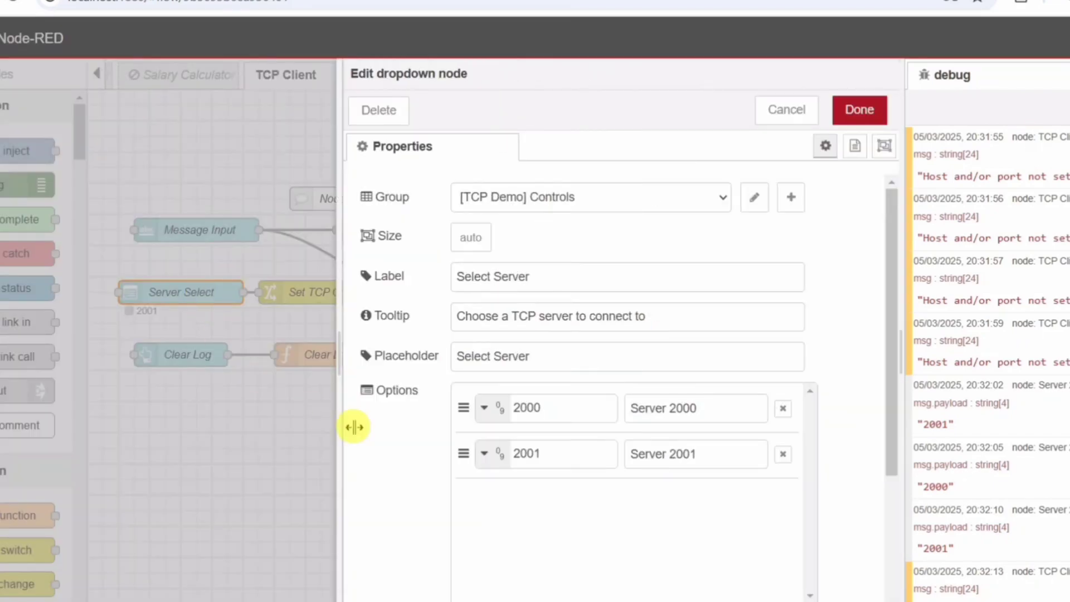
{"action": "mouse_move", "coordinate": [669, 396]}
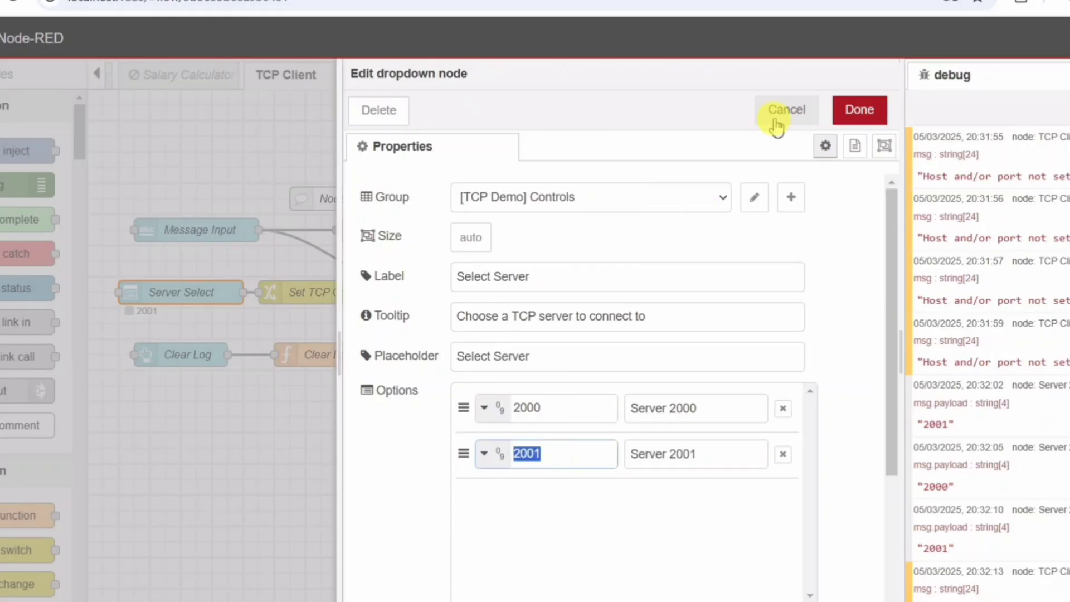
{"action": "left_click", "coordinate": [785, 111]}
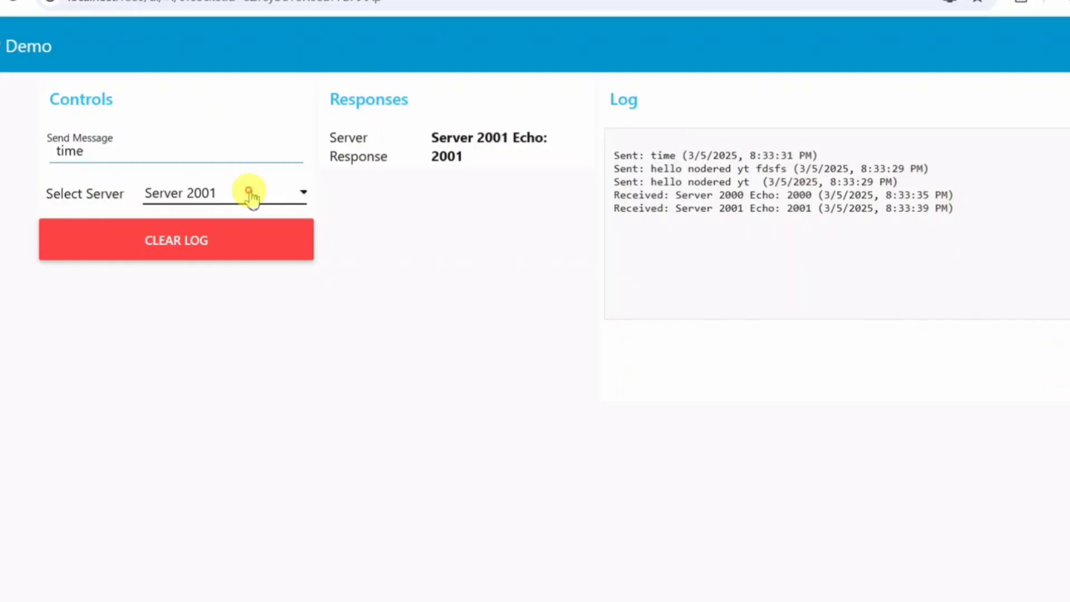
{"action": "left_click", "coordinate": [226, 192]}
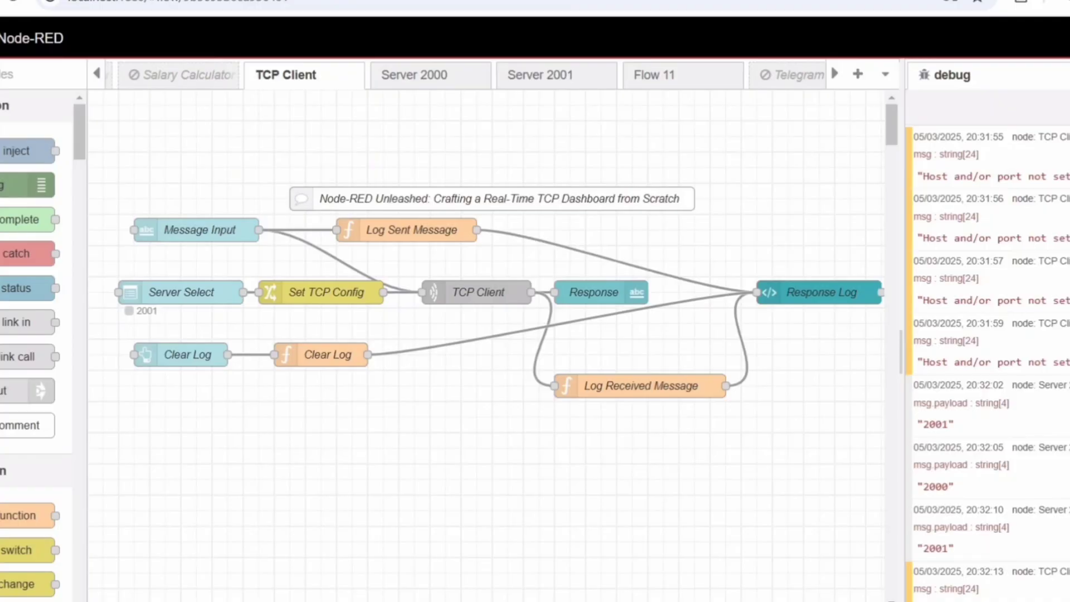
{"action": "mouse_move", "coordinate": [316, 293]}
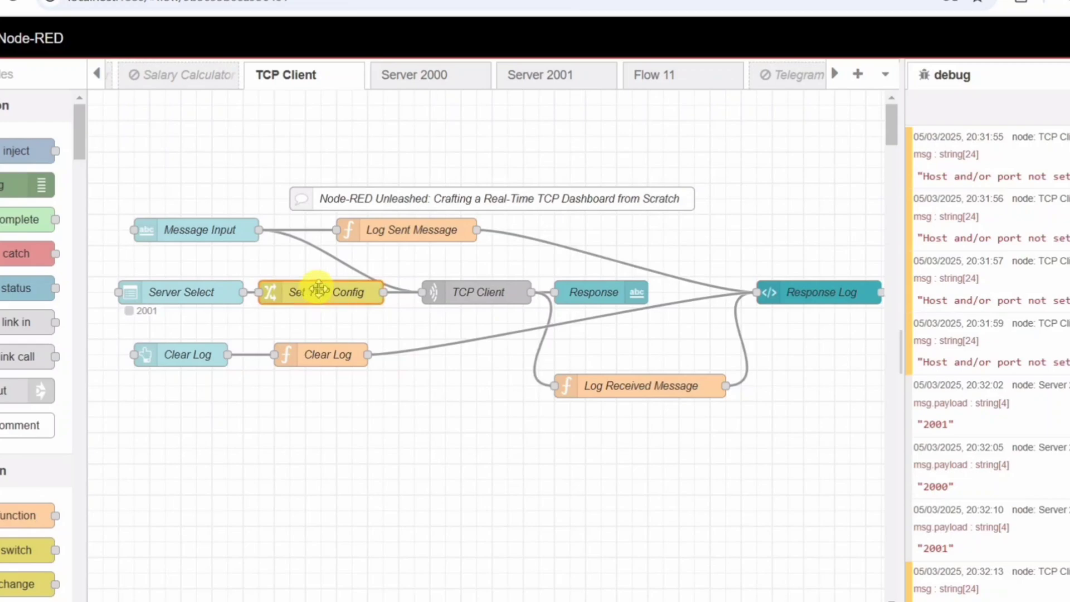
Bring up the Set TCP Config change node showing msg.port from payload and msg.host localhost.
{"action": "double_click", "coordinate": [320, 292]}
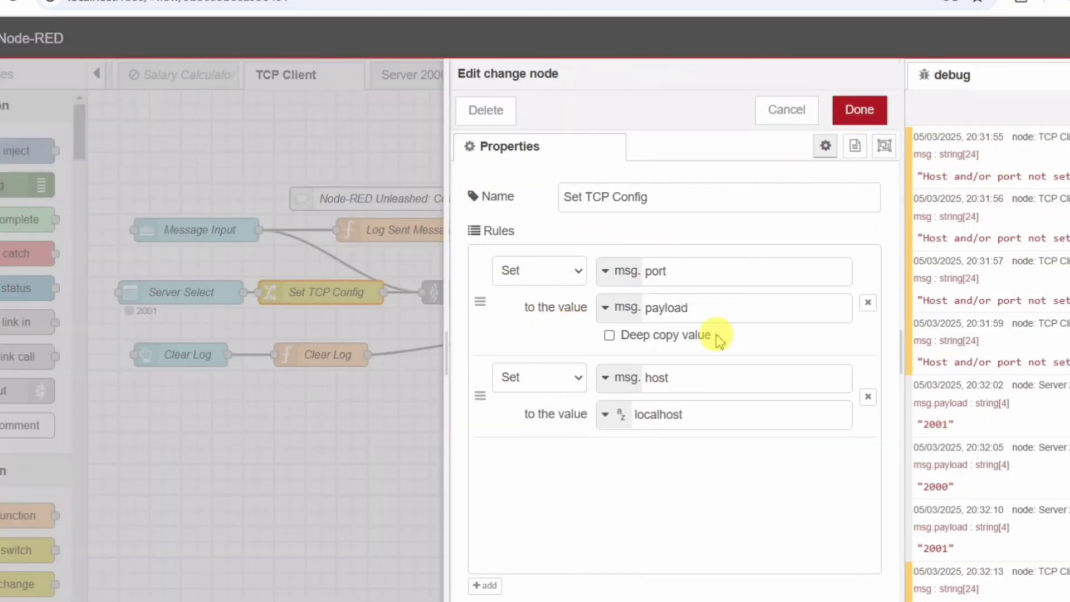
{"action": "mouse_move", "coordinate": [722, 351]}
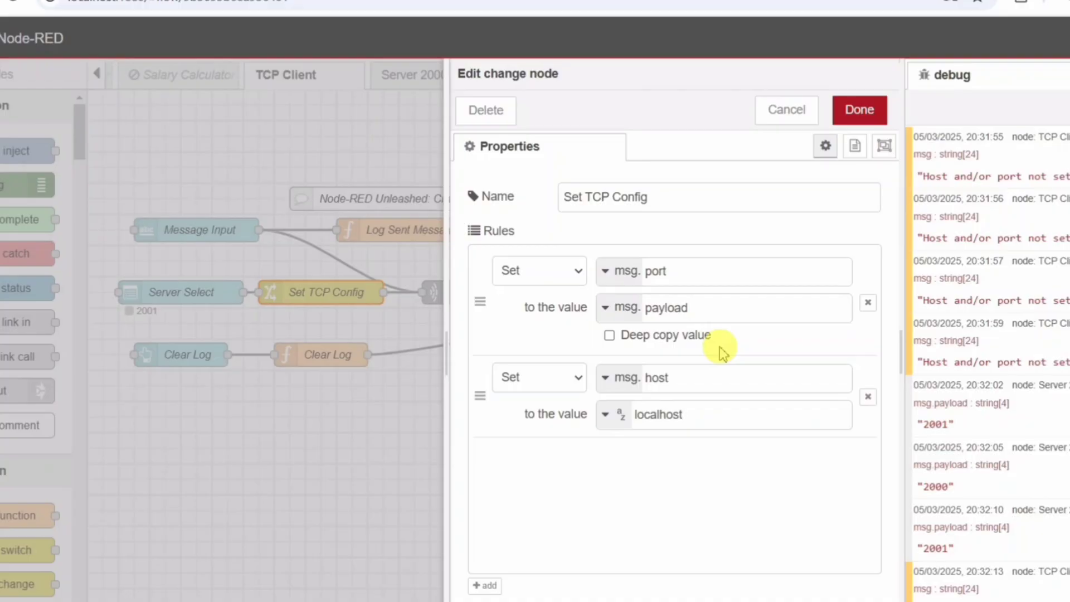
{"action": "mouse_move", "coordinate": [747, 440]}
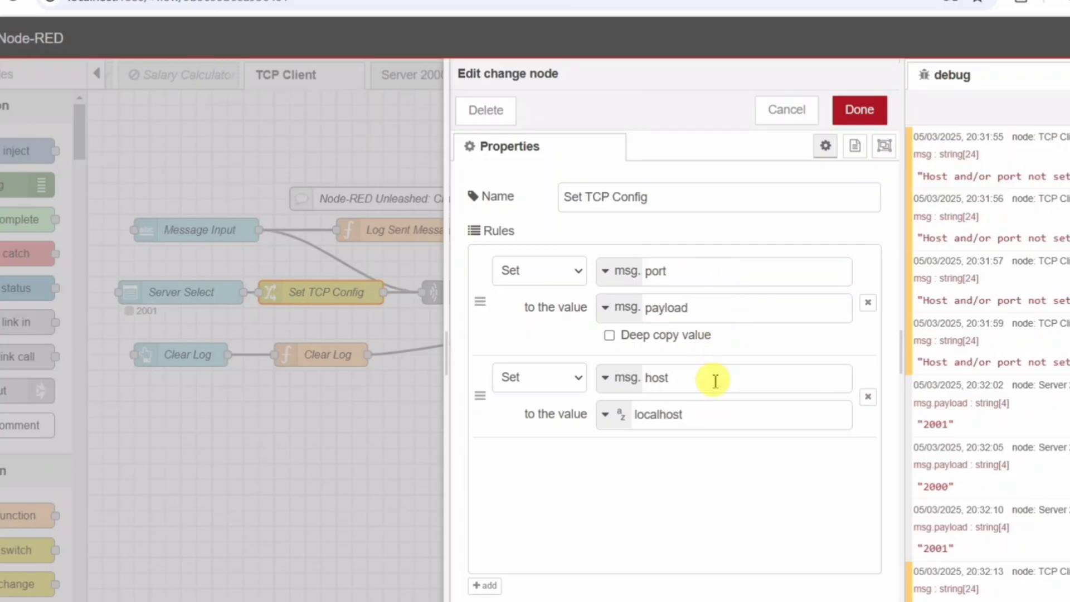
{"action": "mouse_move", "coordinate": [760, 241]}
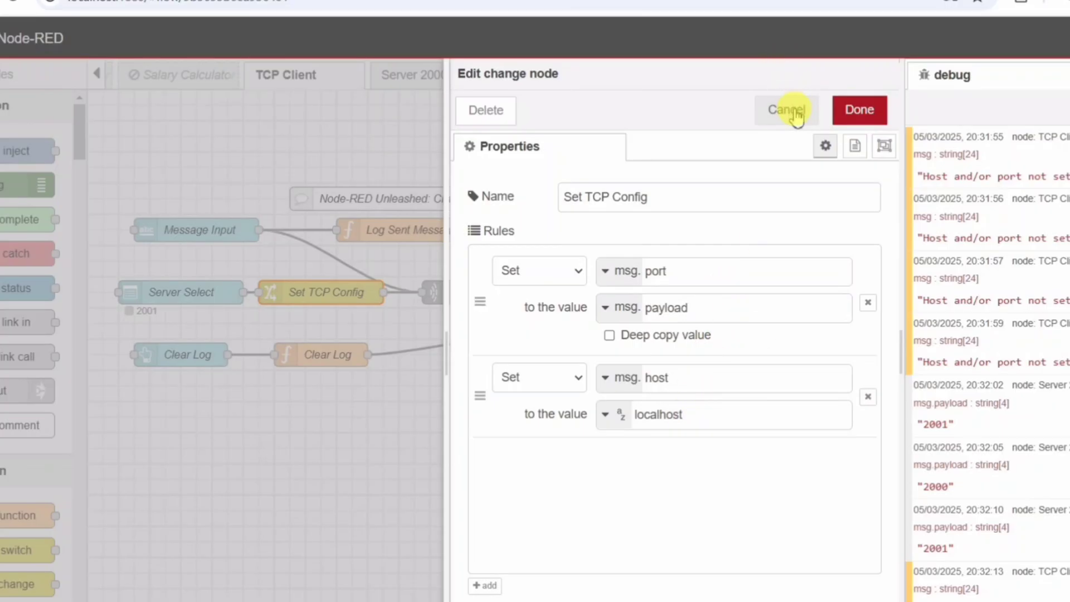
Cancel the Set TCP Config settings, leaving the TCP Client flow unchanged.
{"action": "left_click", "coordinate": [785, 110]}
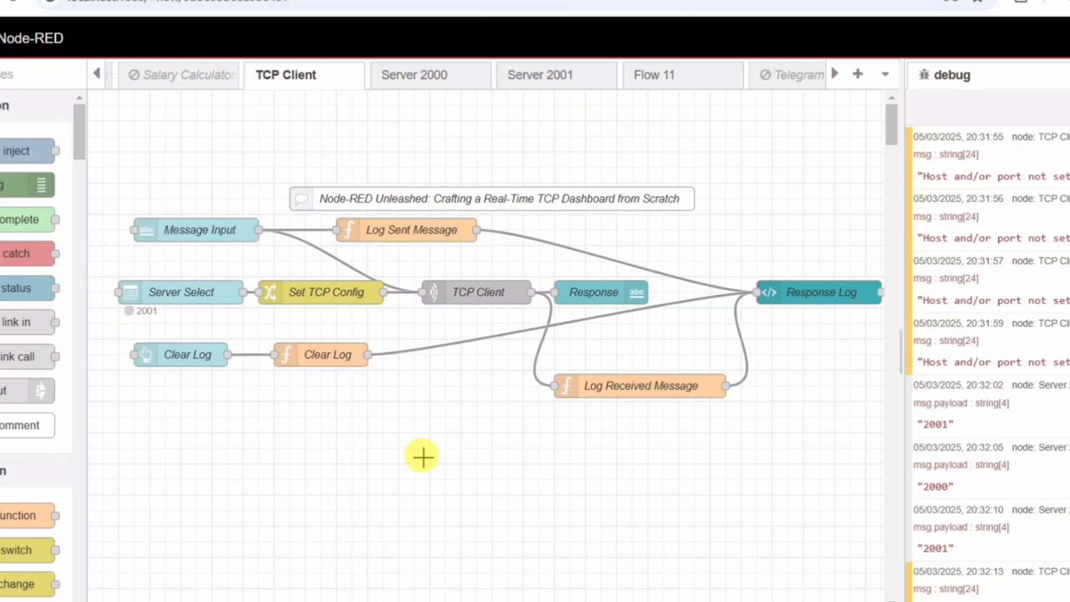
{"action": "mouse_move", "coordinate": [440, 454]}
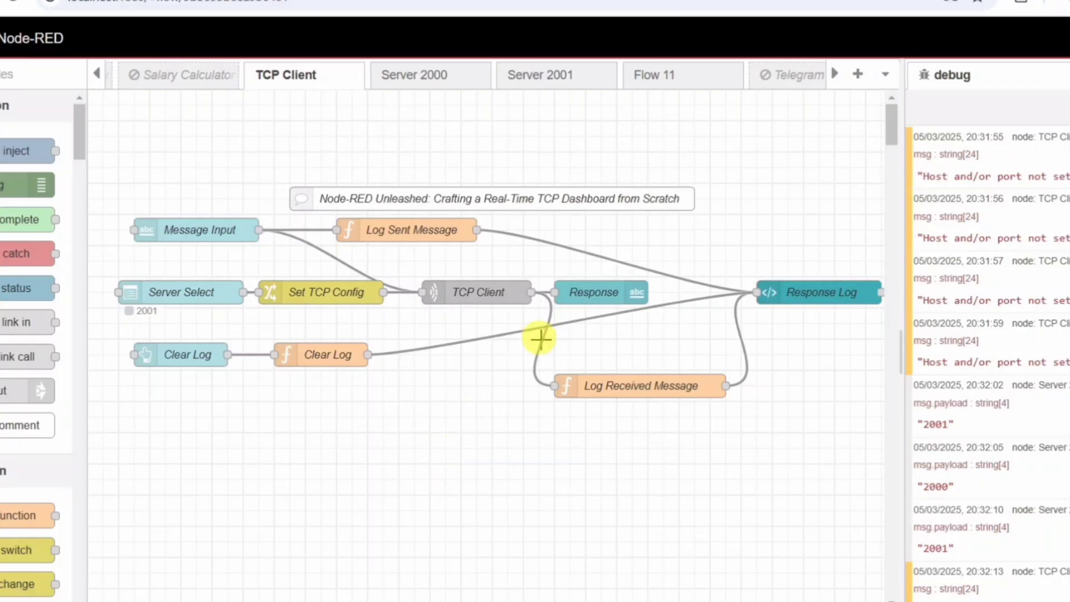
{"action": "mouse_move", "coordinate": [658, 363]}
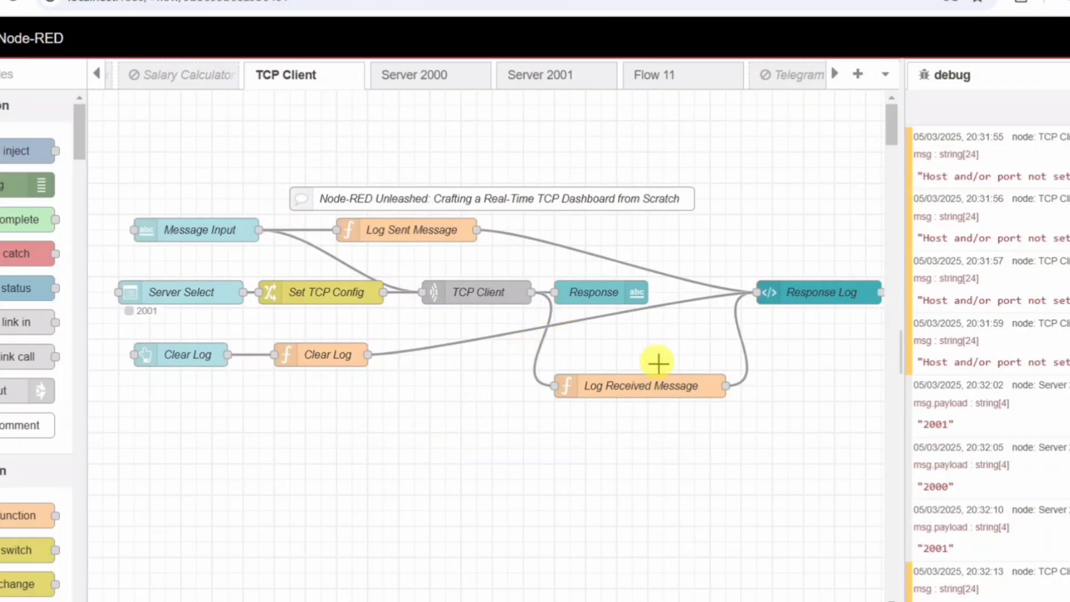
{"action": "mouse_move", "coordinate": [488, 371]}
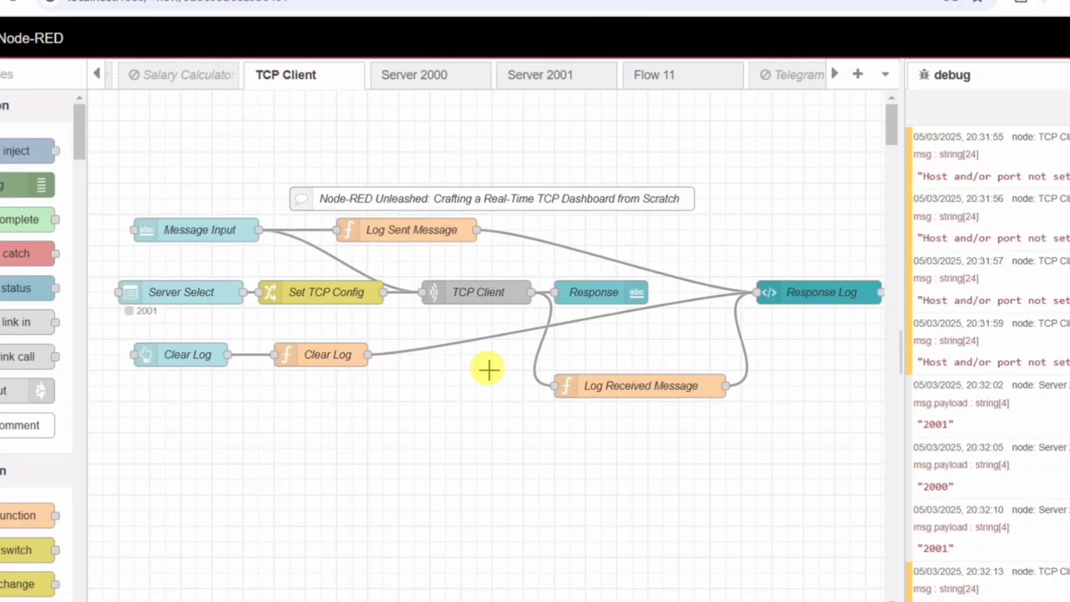
{"action": "mouse_move", "coordinate": [612, 331]}
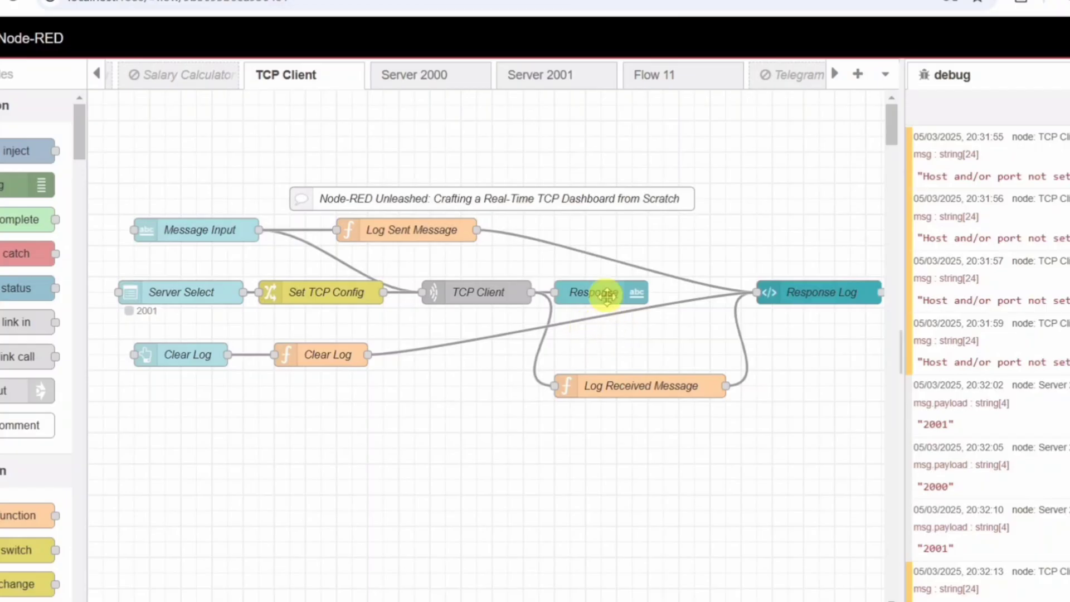
{"action": "double_click", "coordinate": [603, 292]}
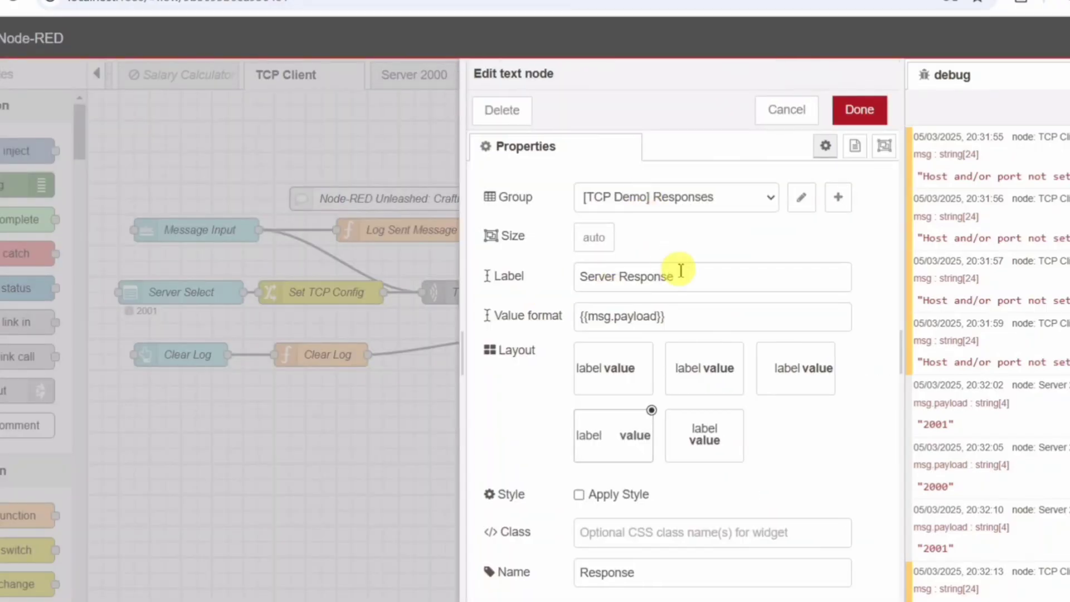
{"action": "mouse_move", "coordinate": [713, 309]}
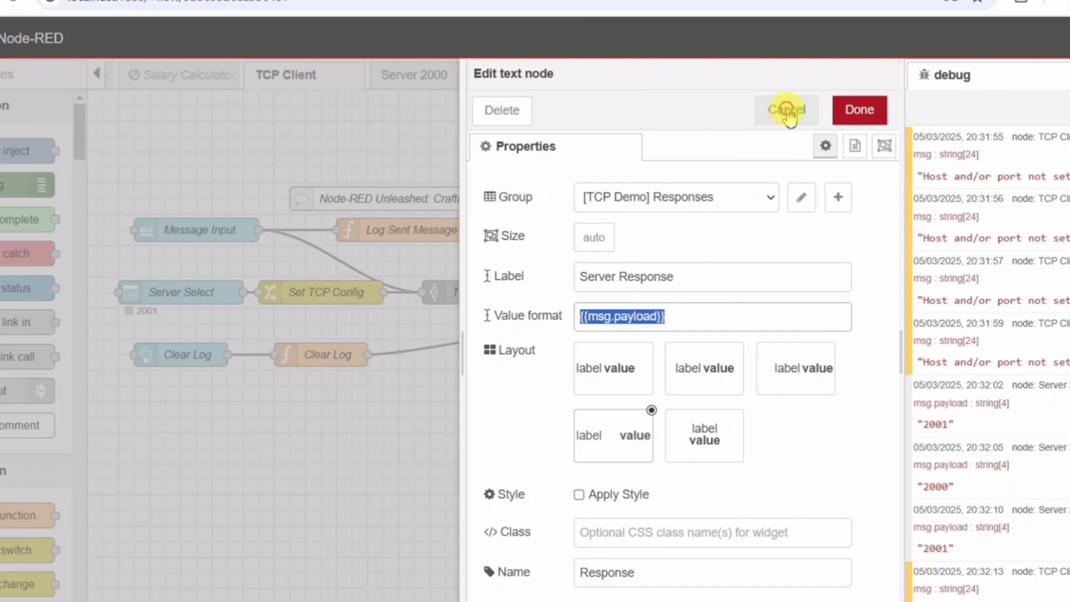
{"action": "left_click", "coordinate": [786, 111]}
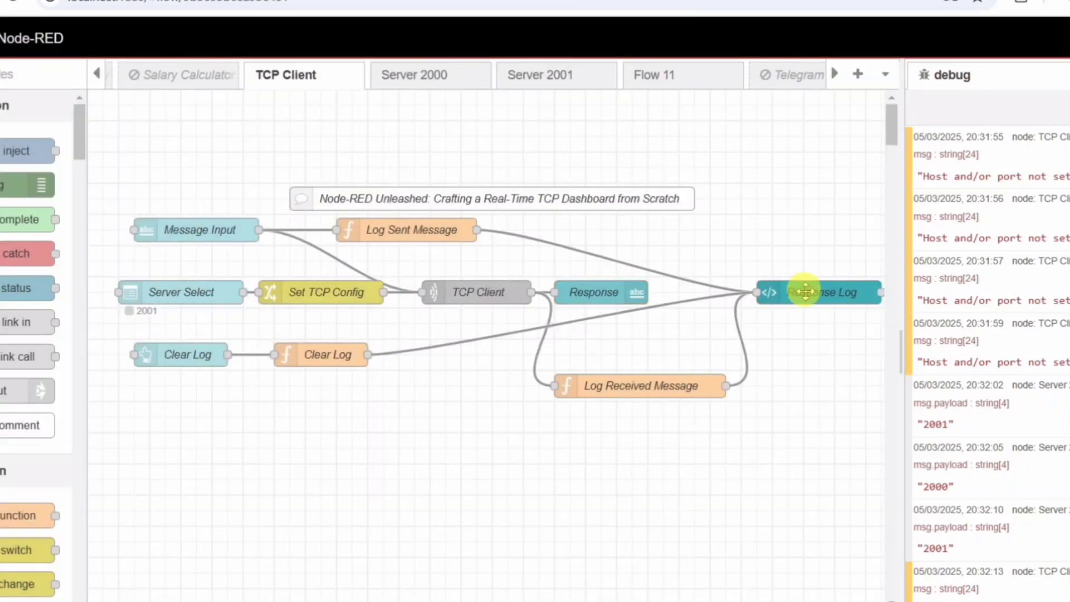
{"action": "double_click", "coordinate": [819, 292]}
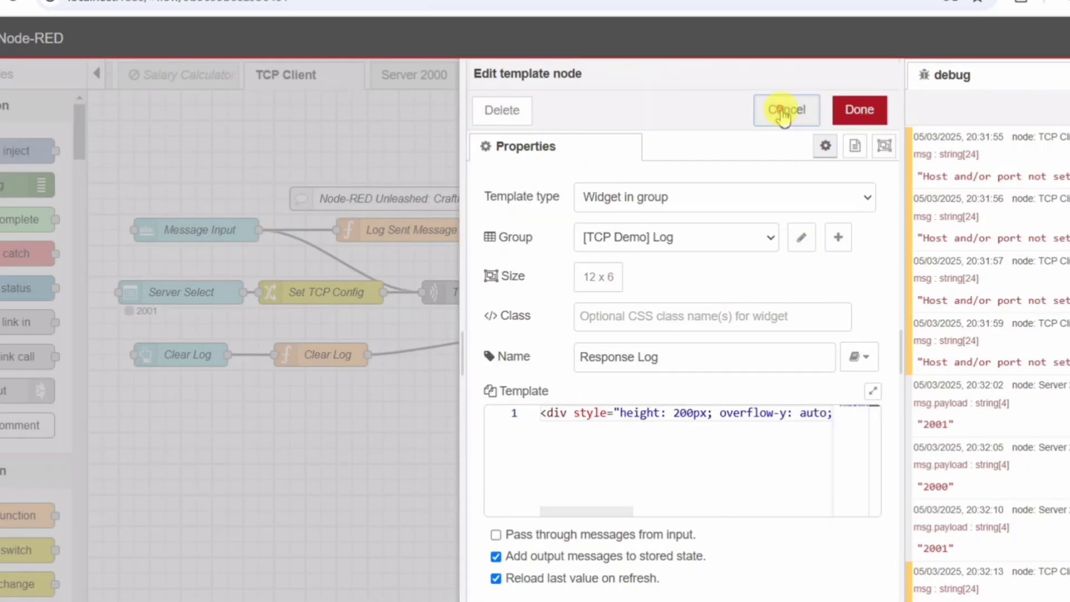
{"action": "left_click", "coordinate": [786, 110]}
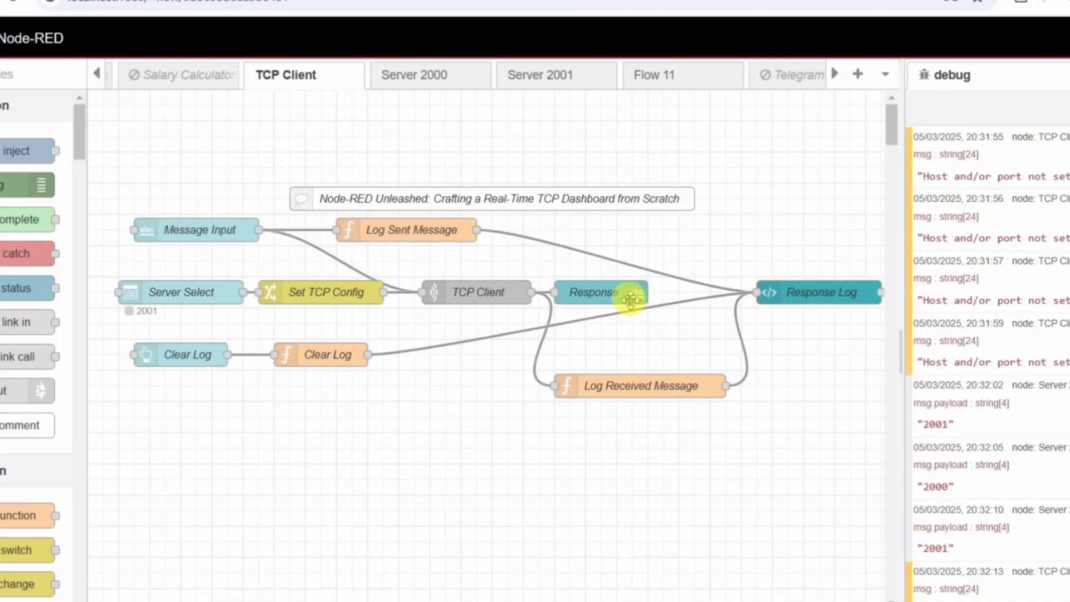
{"action": "mouse_move", "coordinate": [508, 292]}
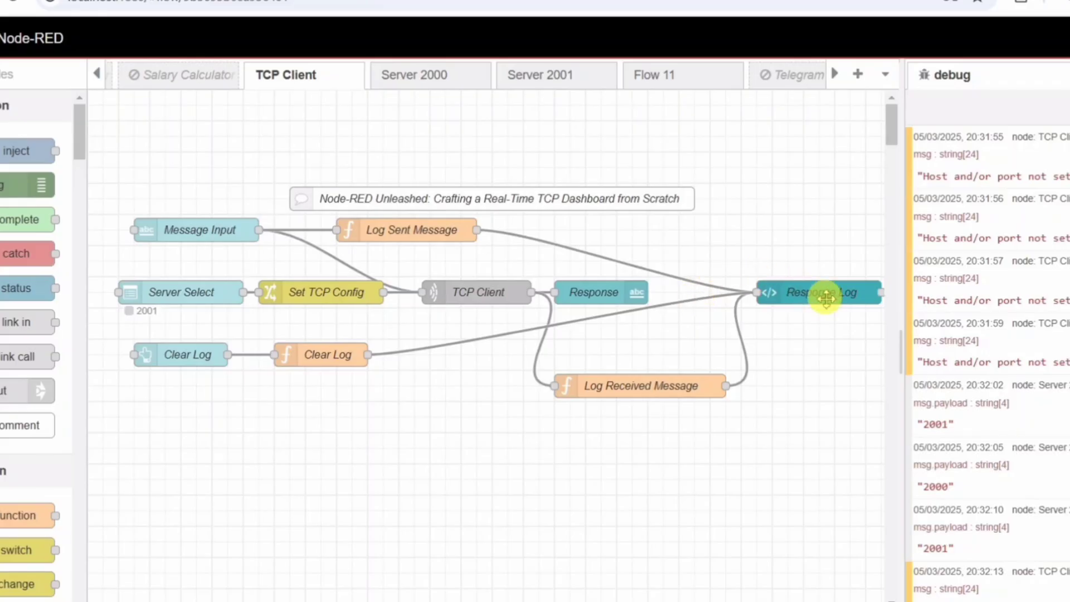
{"action": "double_click", "coordinate": [819, 292]}
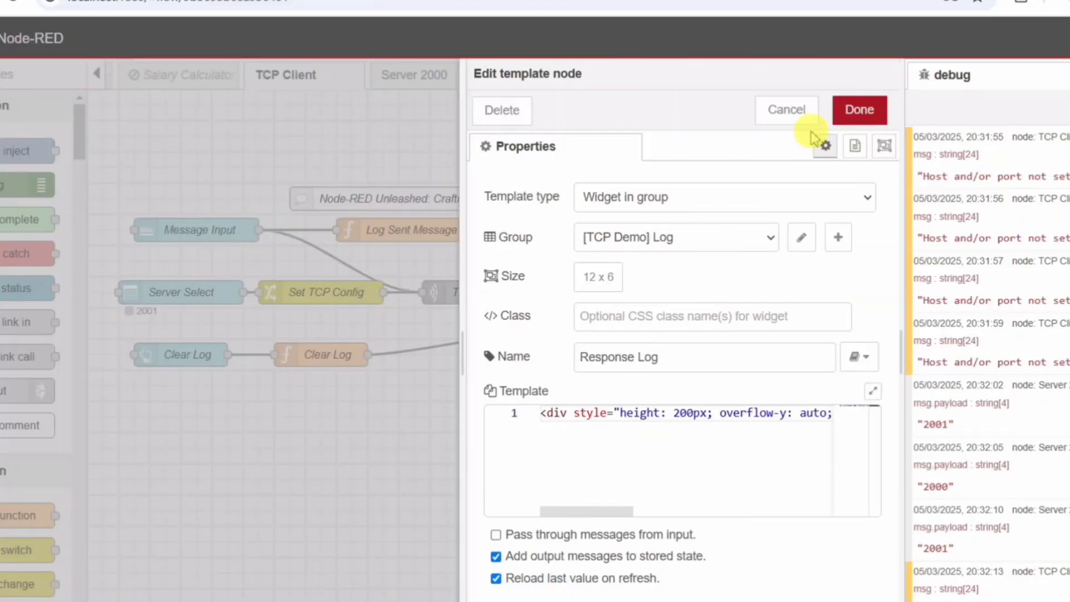
{"action": "left_click", "coordinate": [859, 110]}
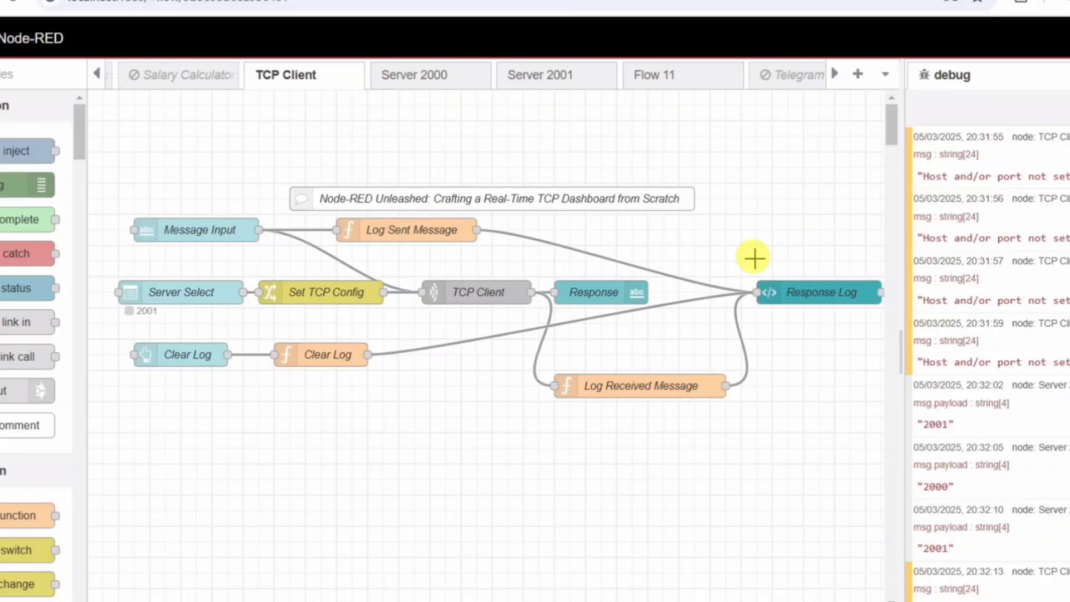
{"action": "mouse_move", "coordinate": [740, 266]}
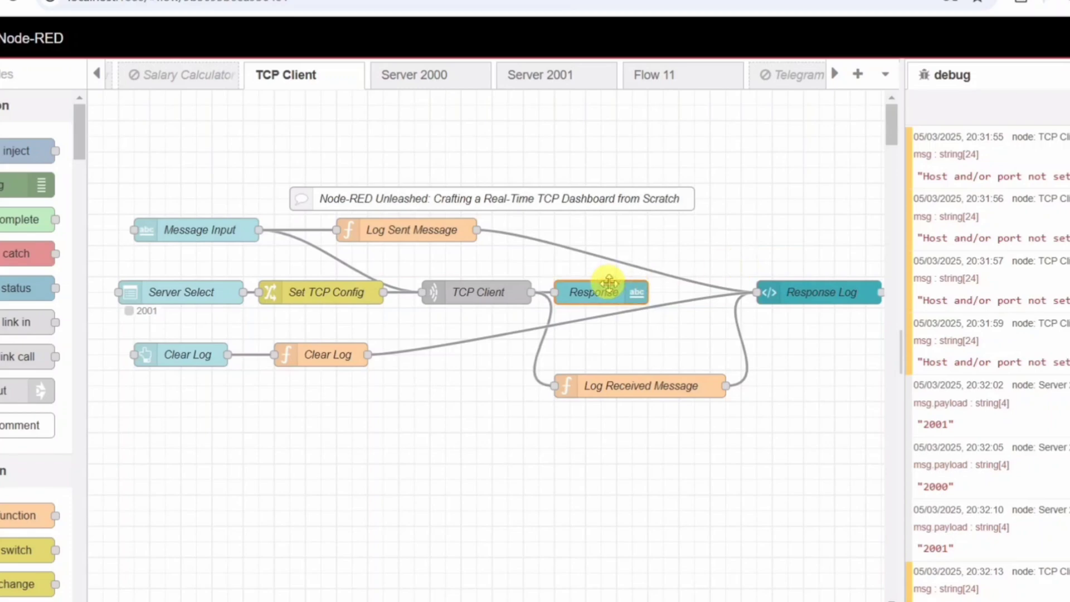
{"action": "double_click", "coordinate": [599, 292]}
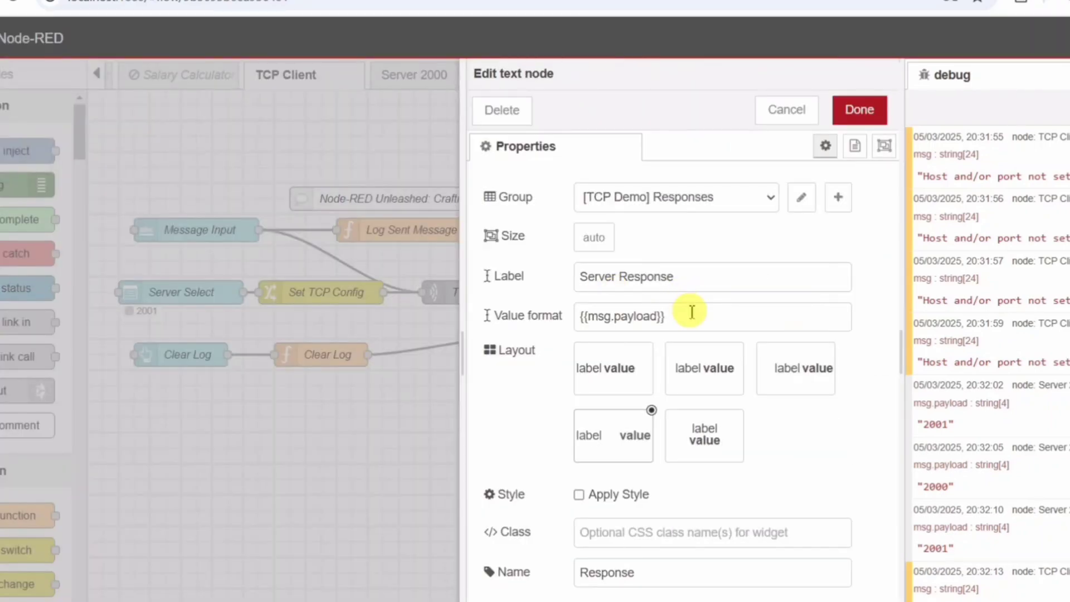
{"action": "left_click", "coordinate": [682, 277]}
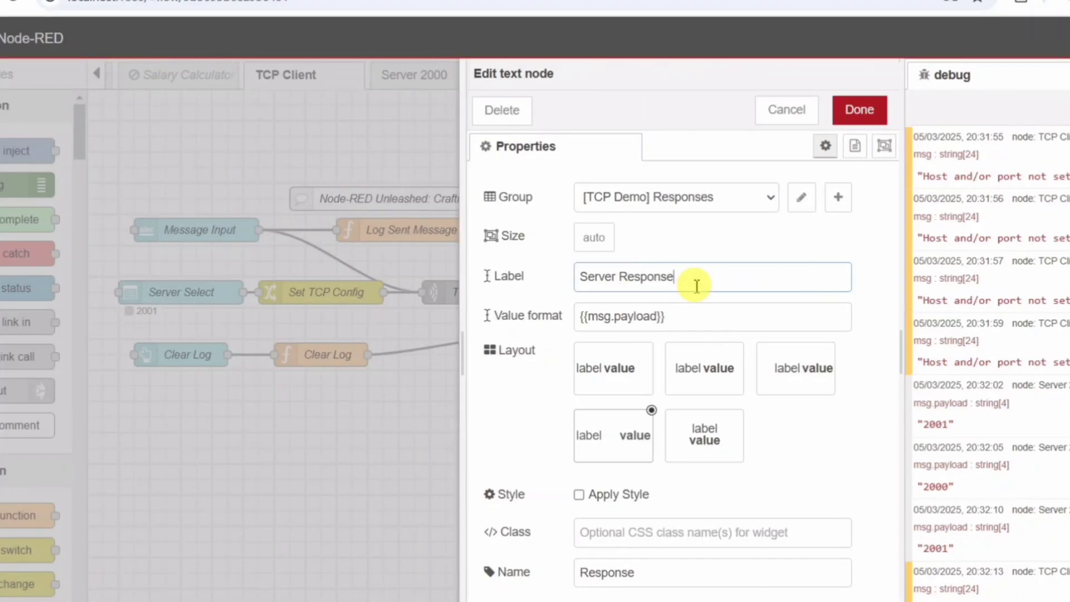
{"action": "left_click", "coordinate": [860, 110]}
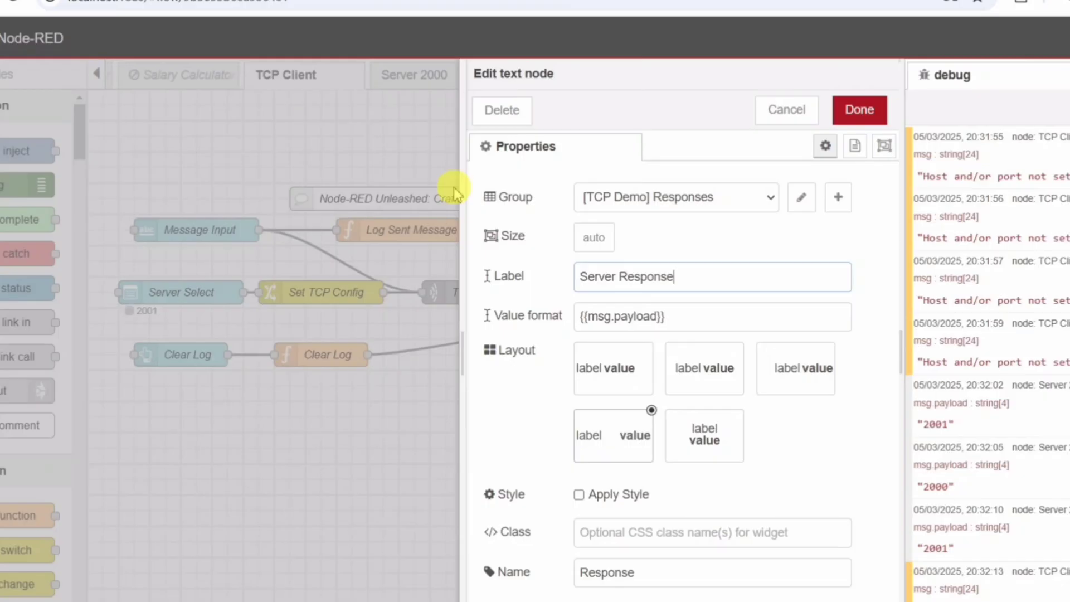
{"action": "mouse_move", "coordinate": [786, 110]}
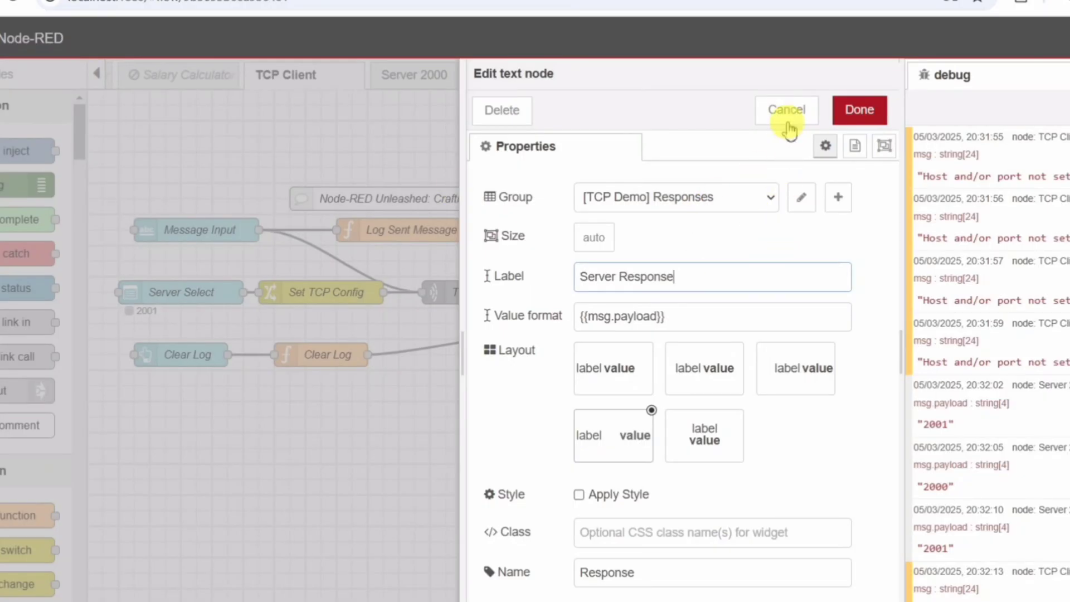
{"action": "left_click", "coordinate": [786, 110]}
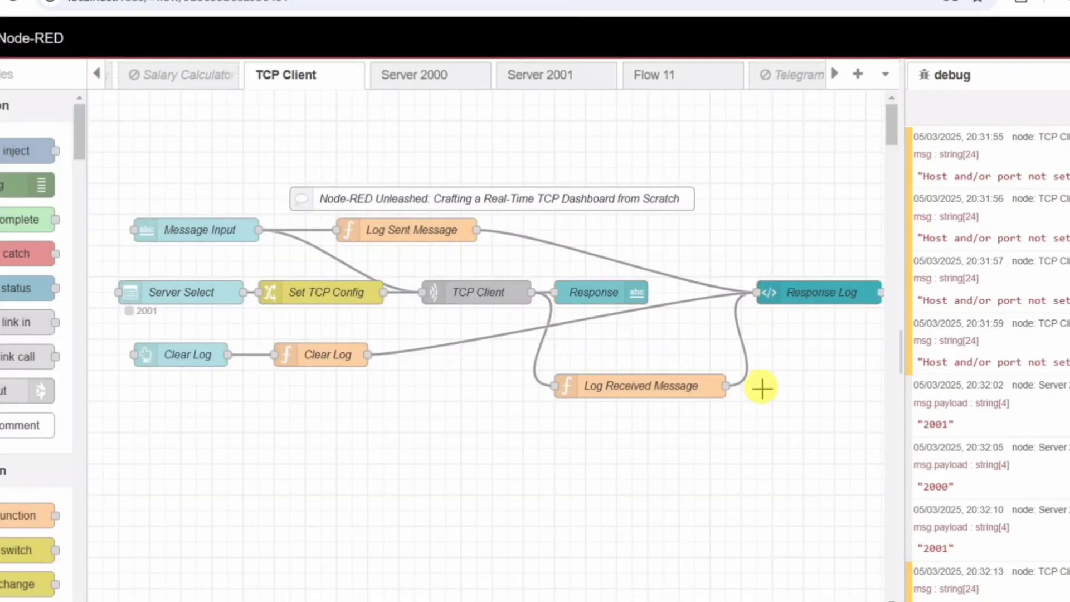
{"action": "mouse_move", "coordinate": [738, 416]}
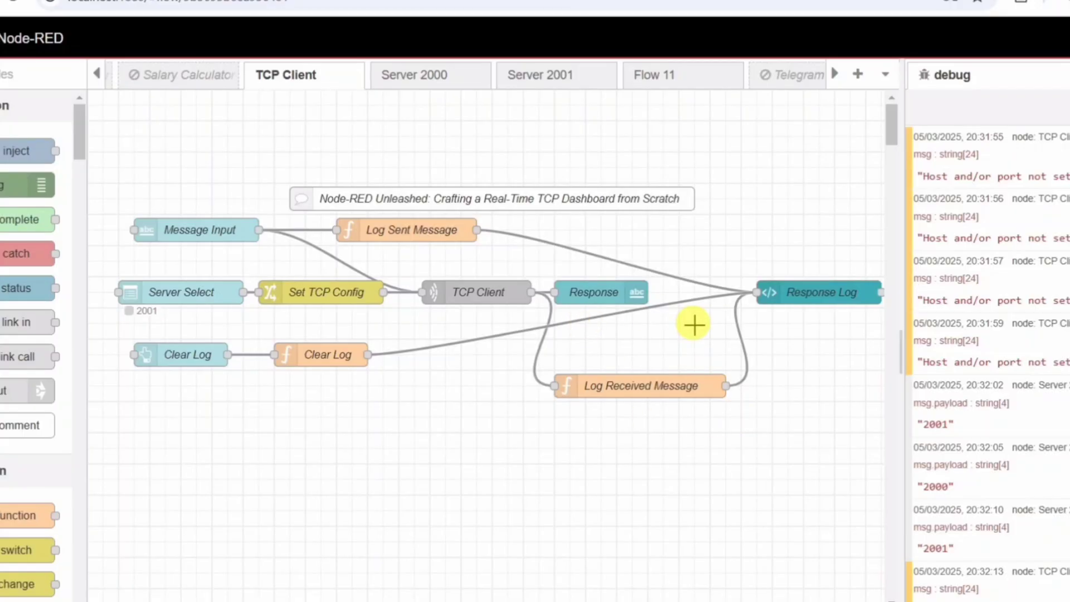
{"action": "mouse_move", "coordinate": [702, 349]}
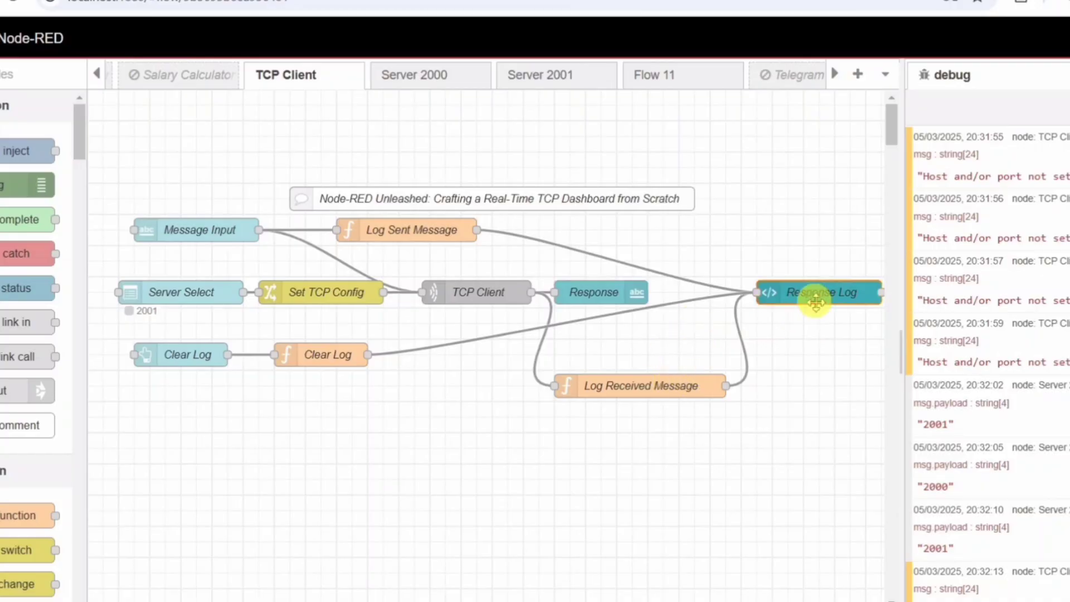
{"action": "mouse_move", "coordinate": [666, 380]}
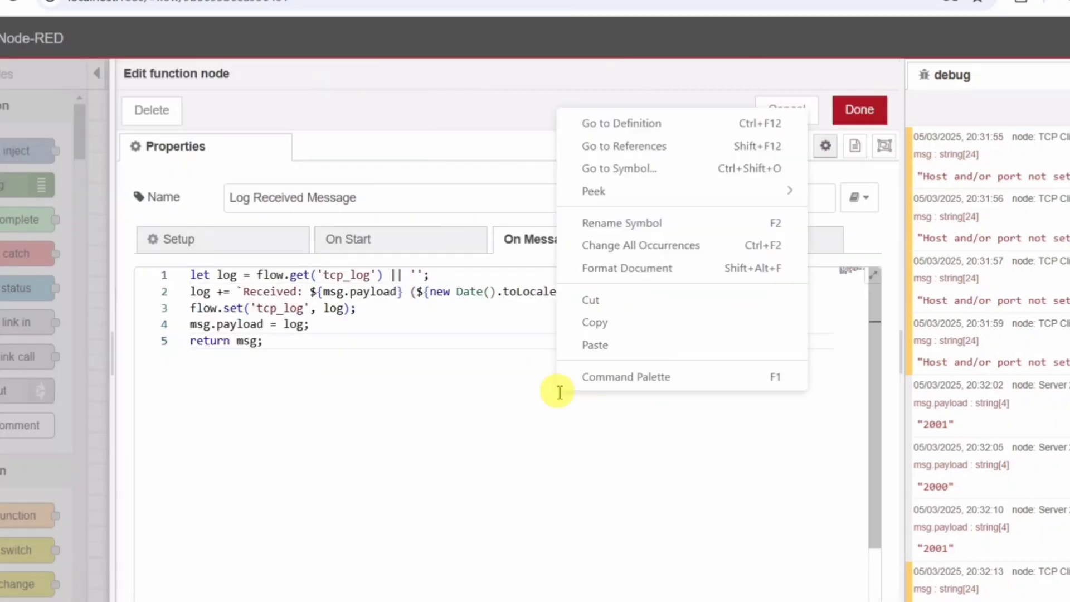
{"action": "left_click", "coordinate": [762, 141]}
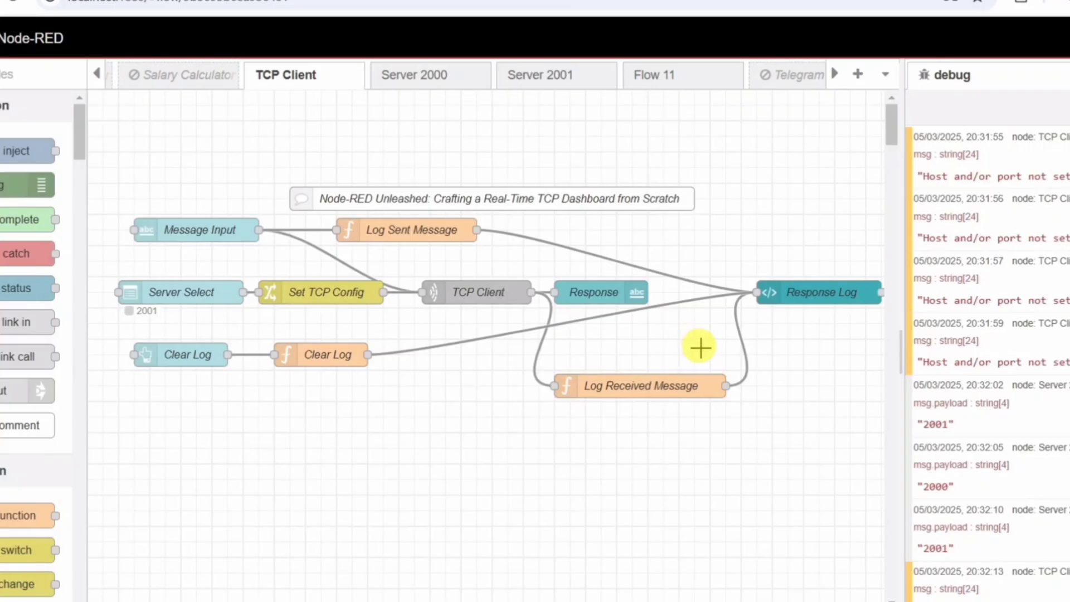
{"action": "double_click", "coordinate": [406, 229]}
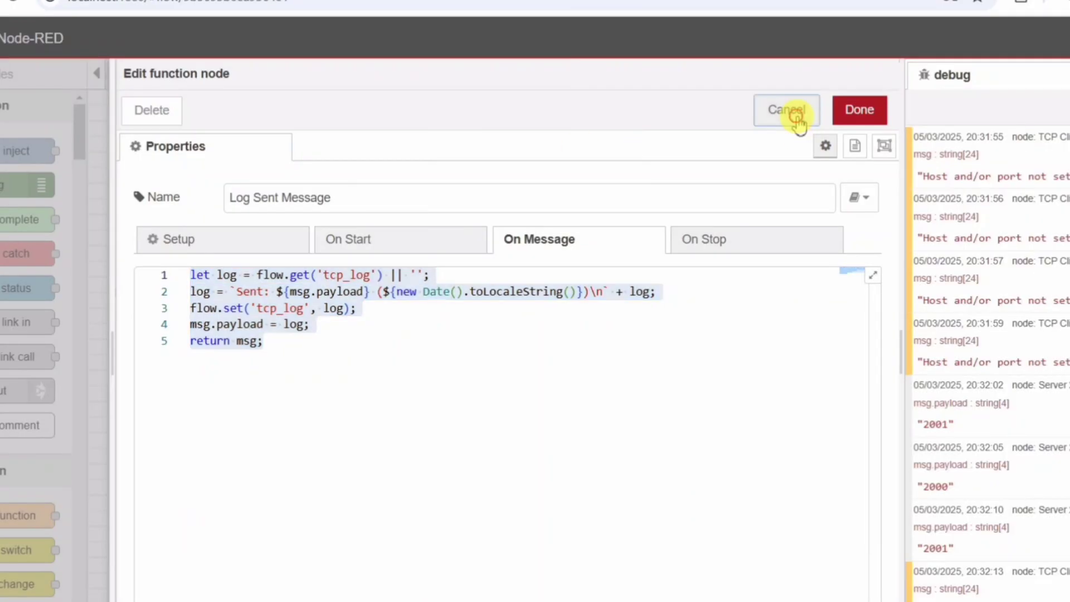
{"action": "left_click", "coordinate": [786, 111]}
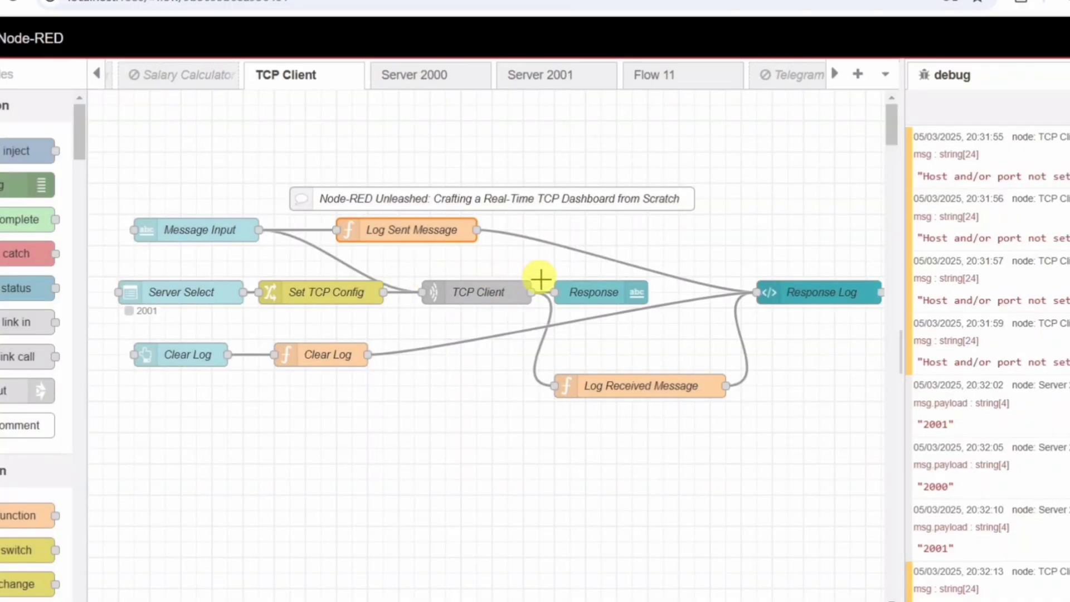
{"action": "mouse_move", "coordinate": [760, 242]}
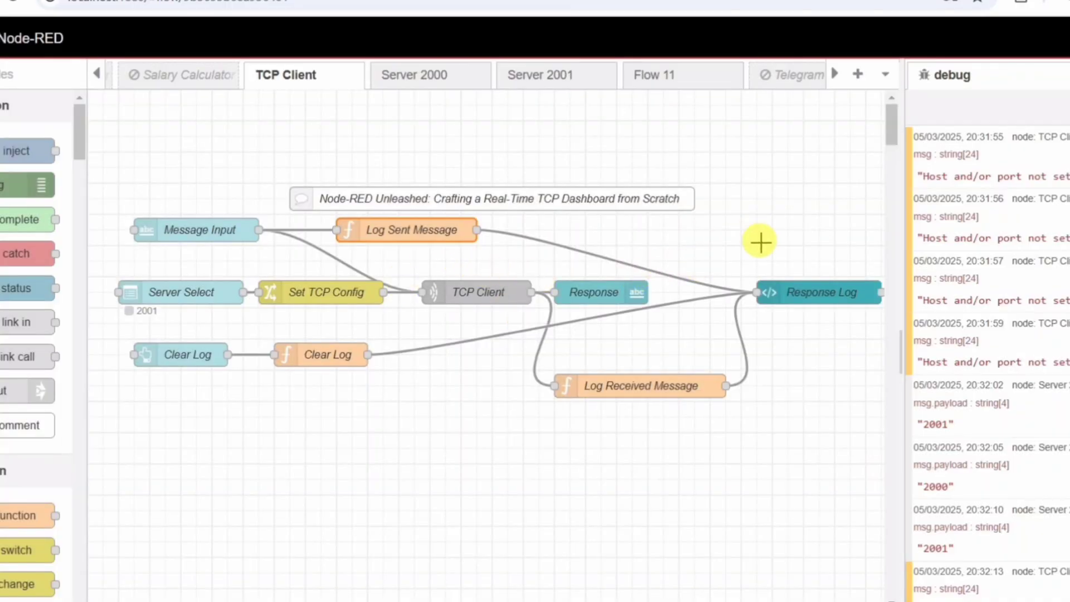
{"action": "mouse_move", "coordinate": [469, 250]}
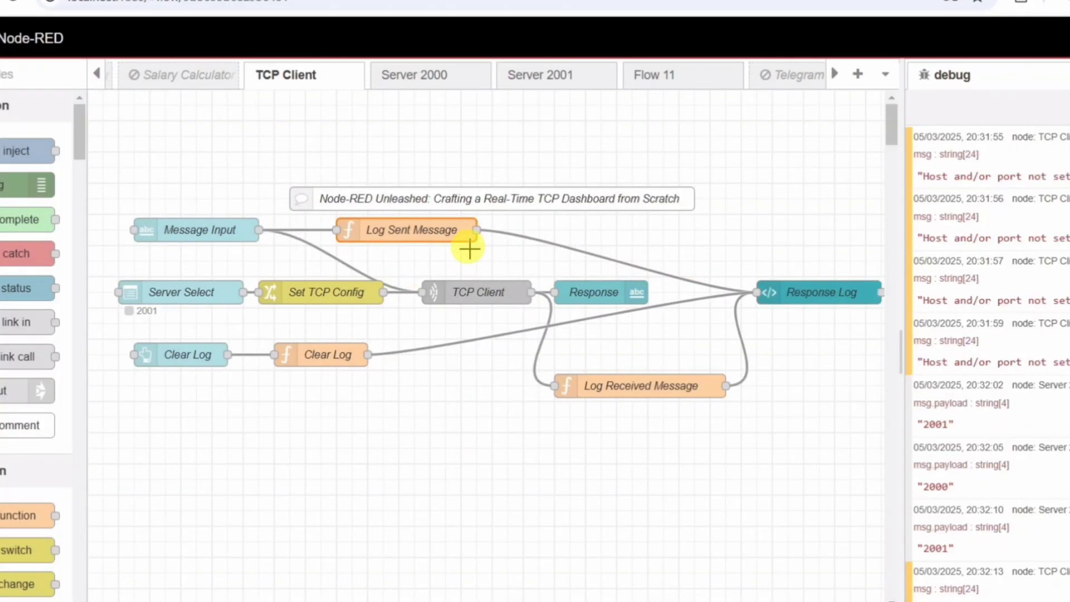
{"action": "mouse_move", "coordinate": [783, 238]}
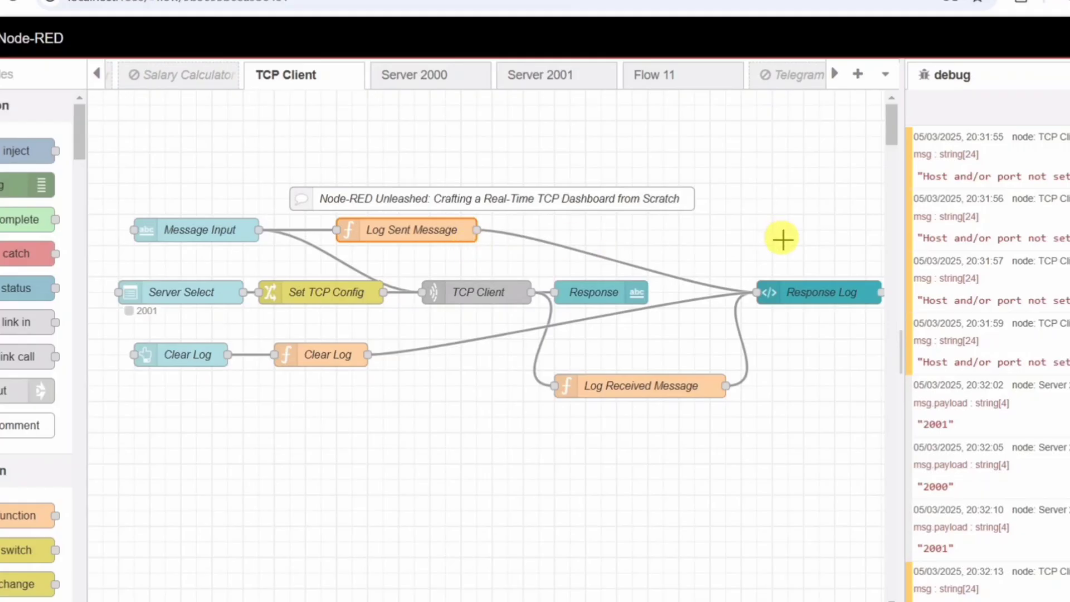
{"action": "double_click", "coordinate": [640, 385]}
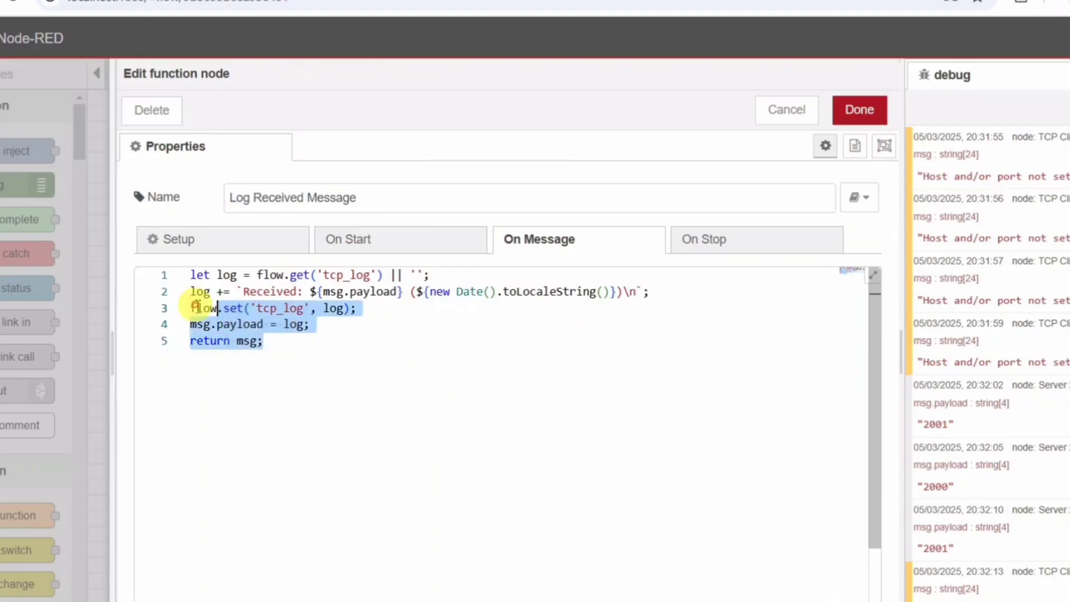
{"action": "left_click", "coordinate": [391, 434]}
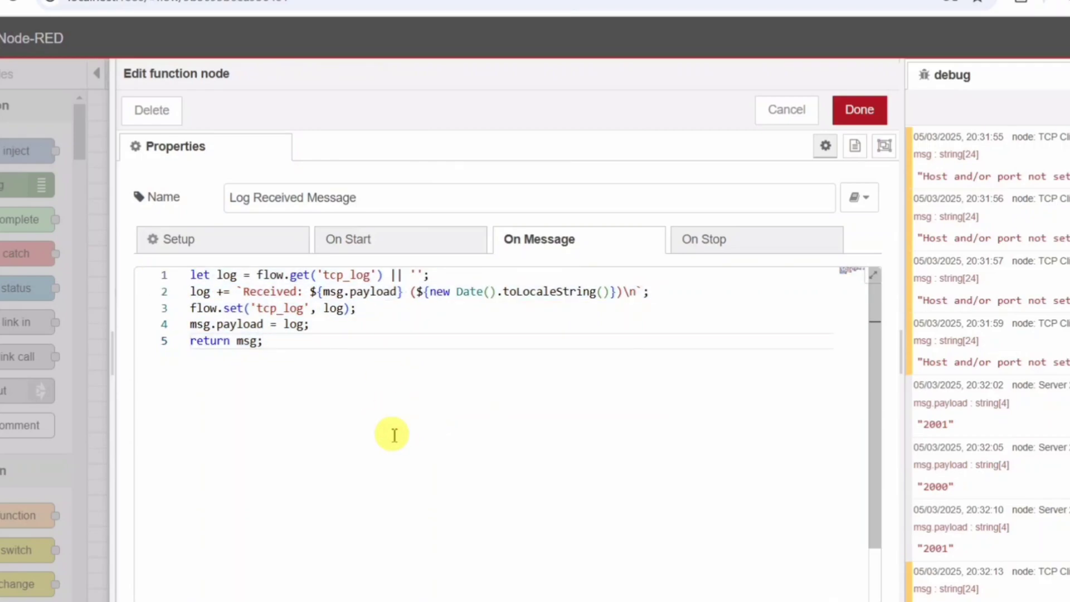
{"action": "mouse_move", "coordinate": [519, 345]}
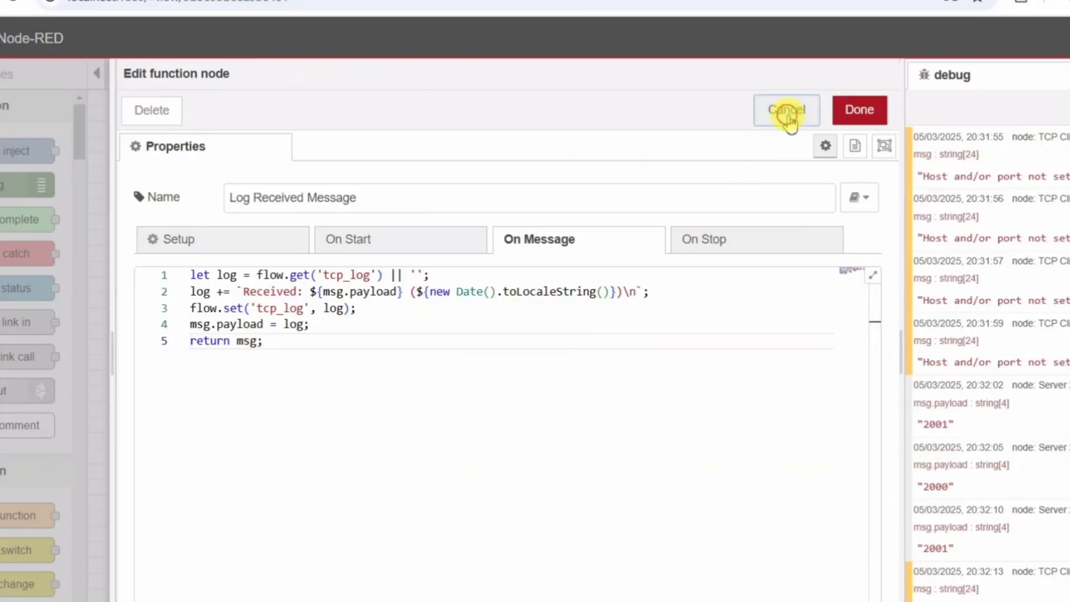
{"action": "left_click", "coordinate": [786, 111]}
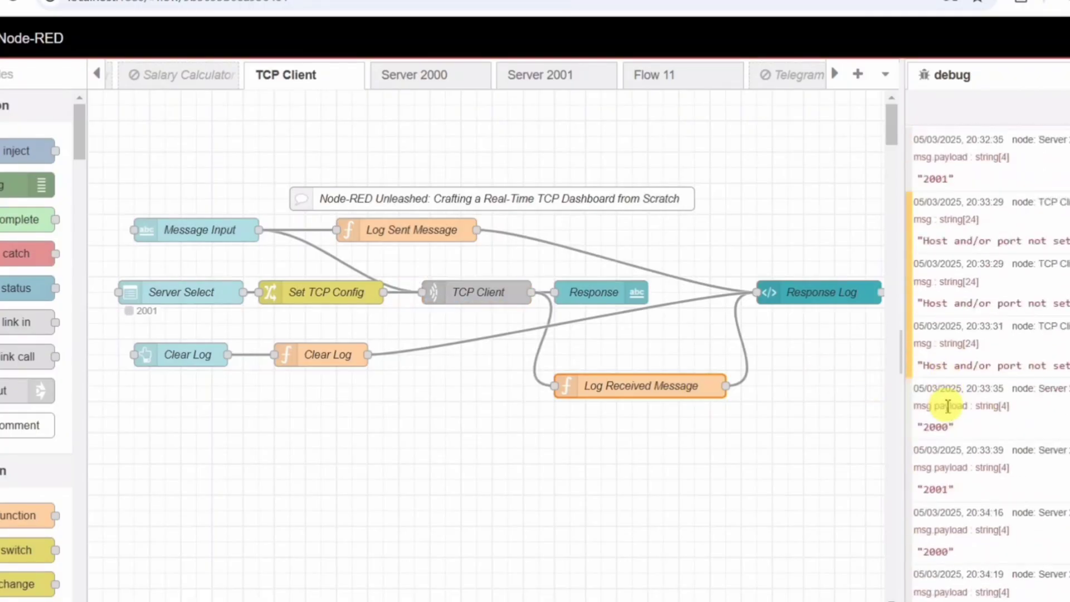
{"action": "mouse_move", "coordinate": [816, 373]}
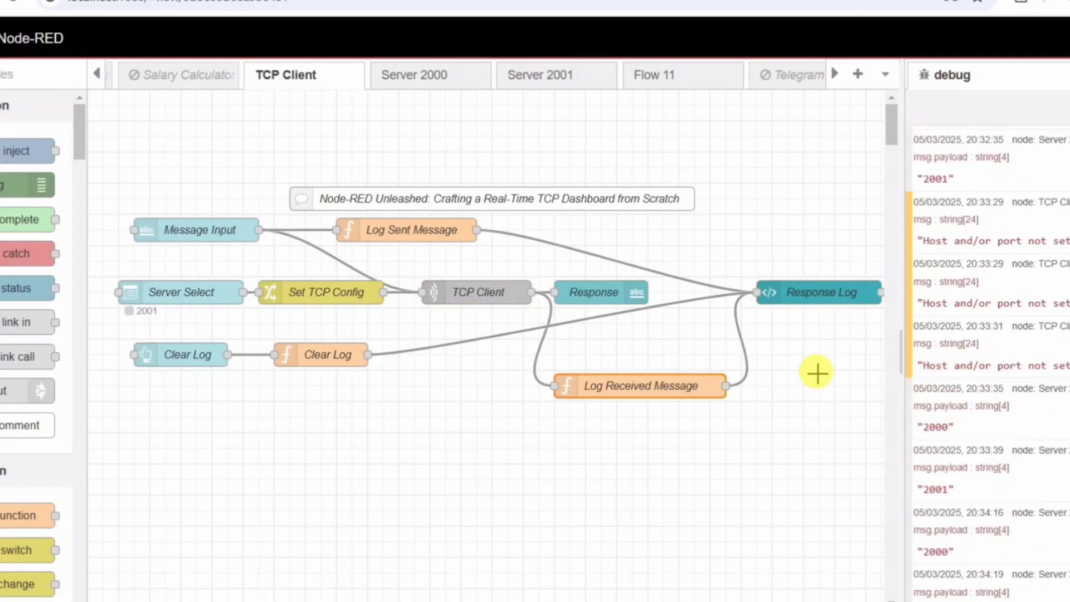
{"action": "mouse_move", "coordinate": [819, 355]}
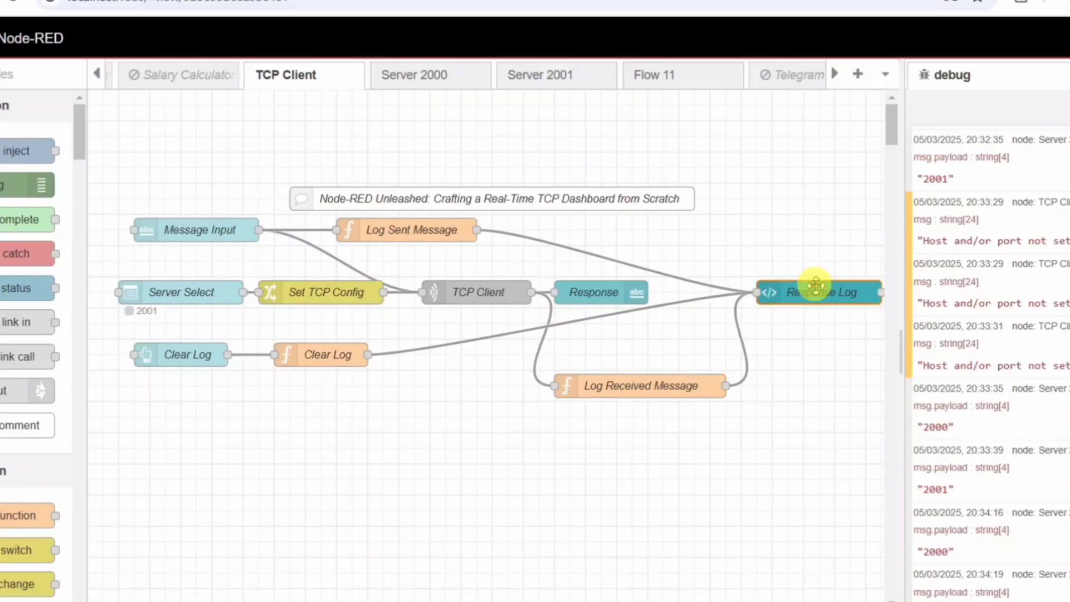
{"action": "double_click", "coordinate": [818, 292]}
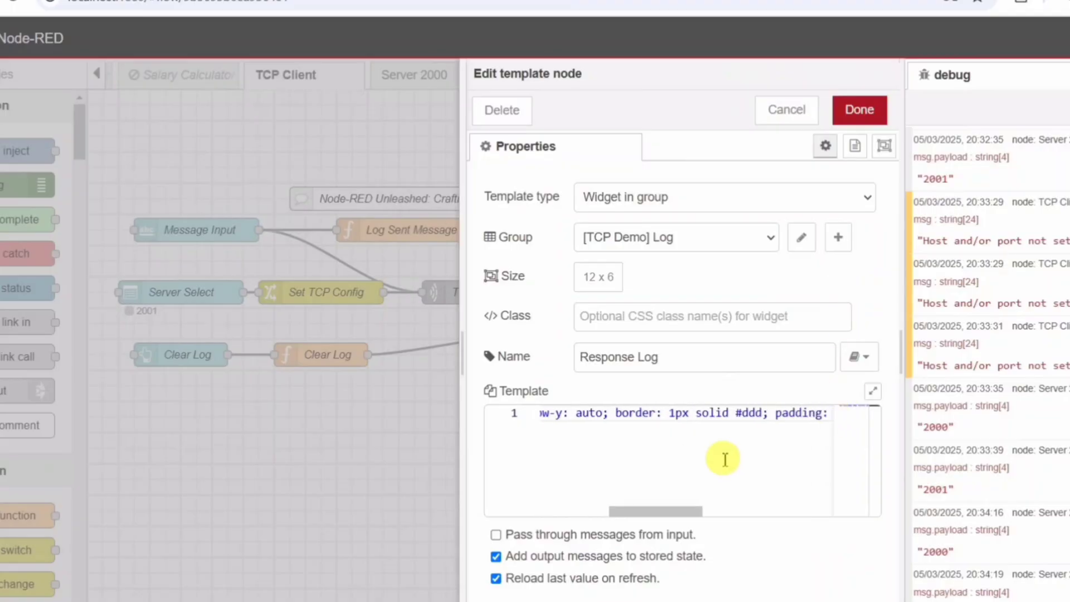
{"action": "scroll", "scroll_direction": "right", "scroll_amount": 3}
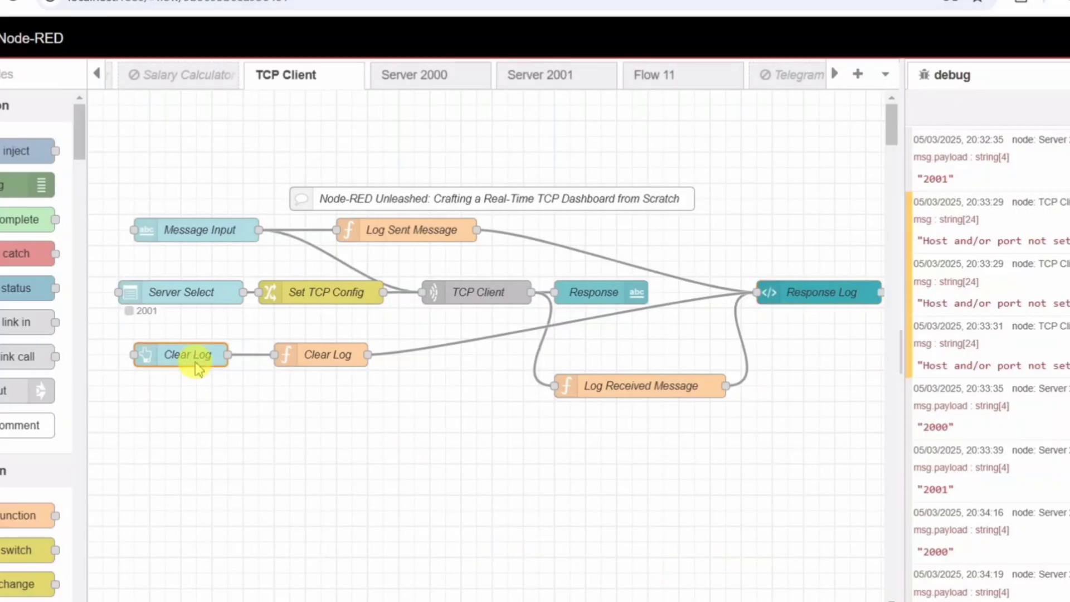
Empty the dashboard log with Clear Log and close the Clear Log button settings unchanged.
{"action": "double_click", "coordinate": [187, 354]}
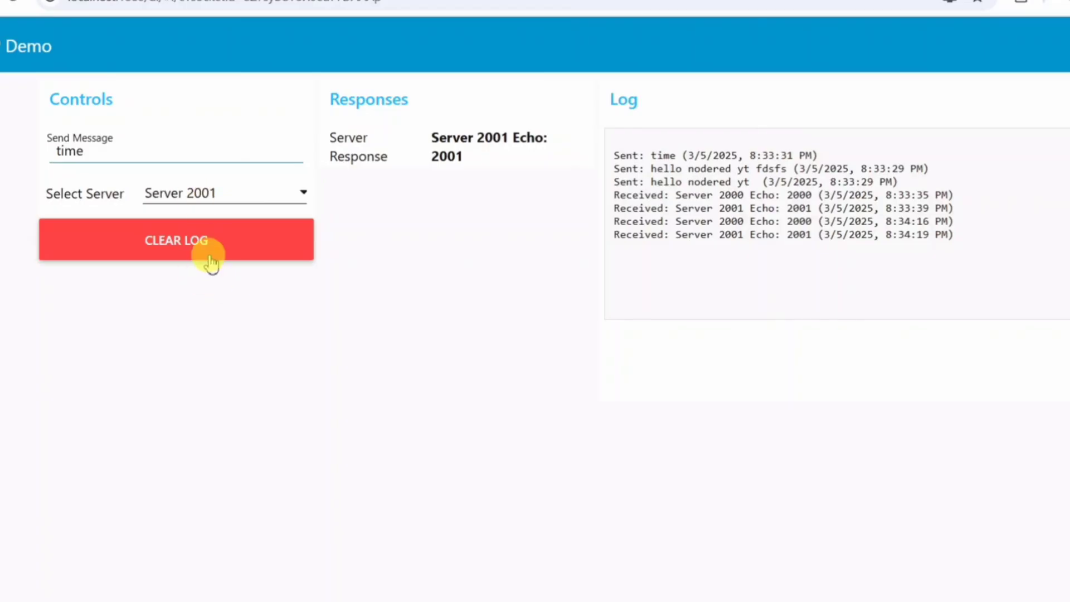
{"action": "left_click", "coordinate": [177, 241]}
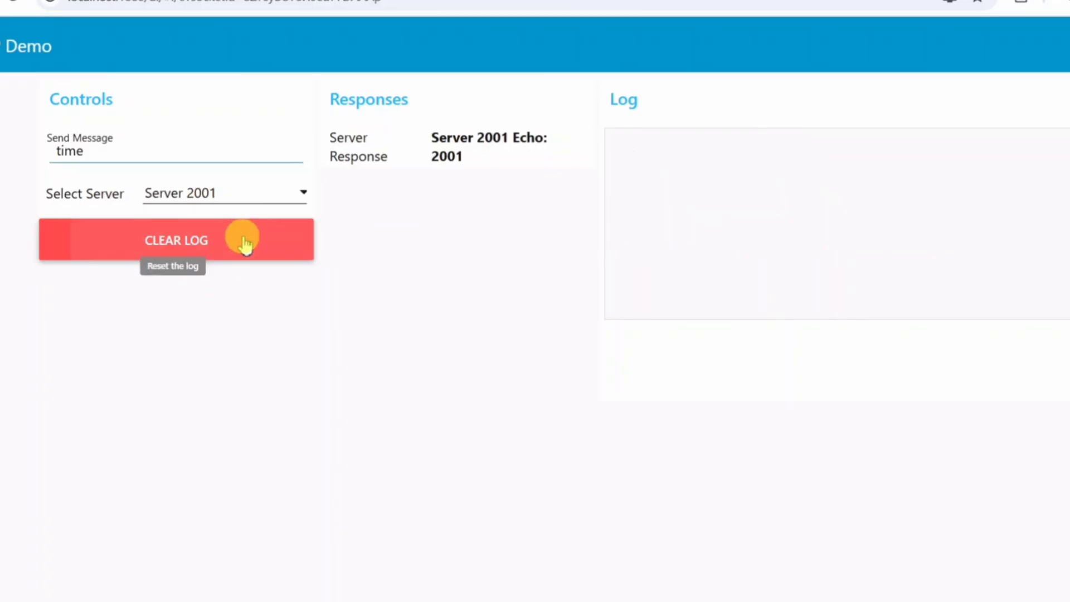
{"action": "mouse_move", "coordinate": [174, 3]}
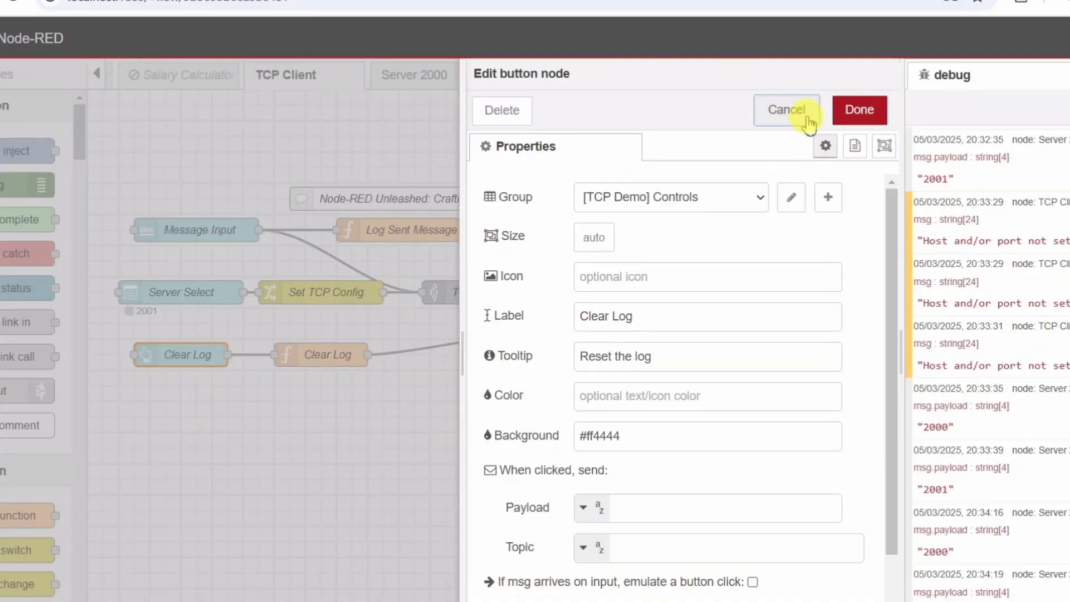
{"action": "left_click", "coordinate": [786, 111]}
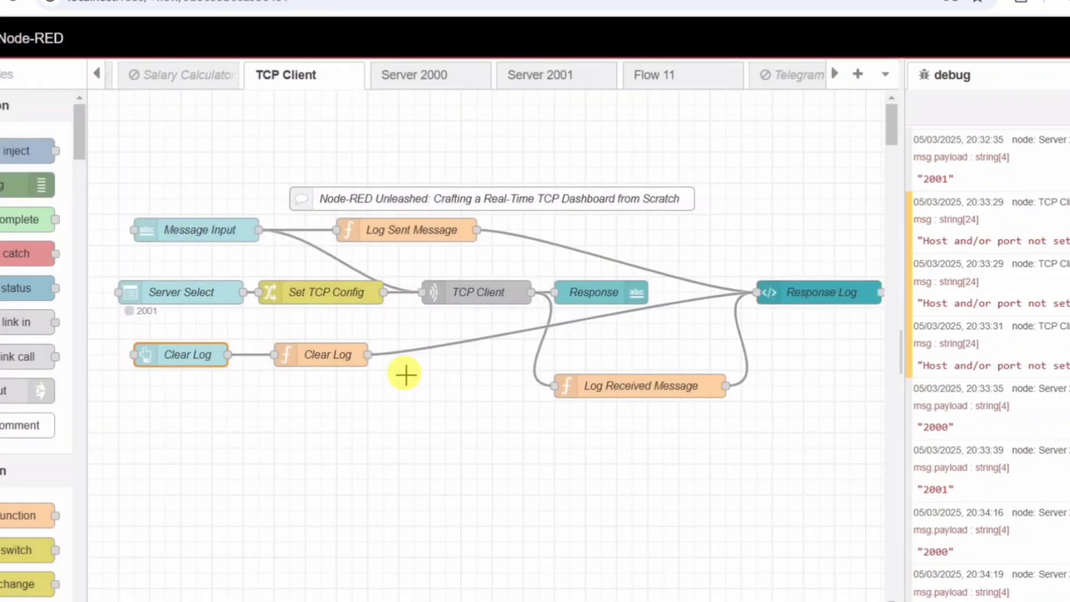
{"action": "mouse_move", "coordinate": [387, 357]}
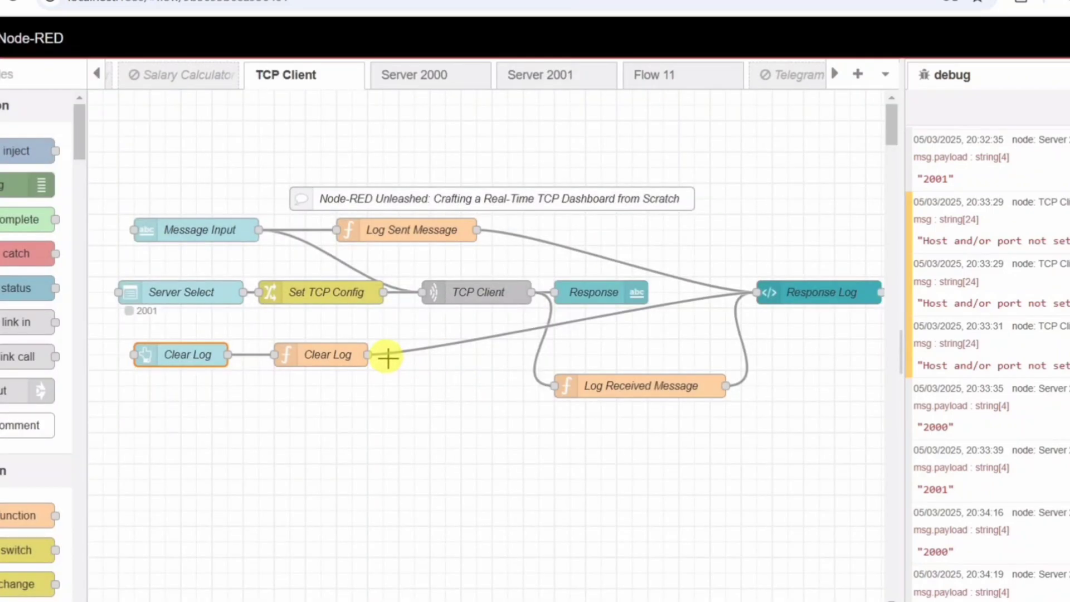
{"action": "mouse_move", "coordinate": [432, 357]}
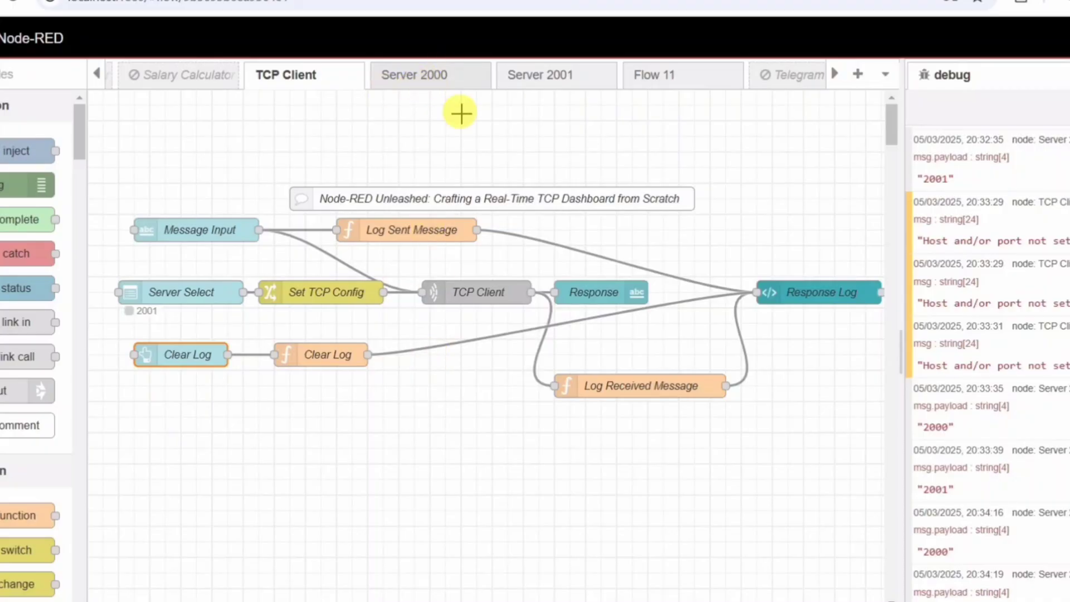
{"action": "mouse_move", "coordinate": [434, 89]}
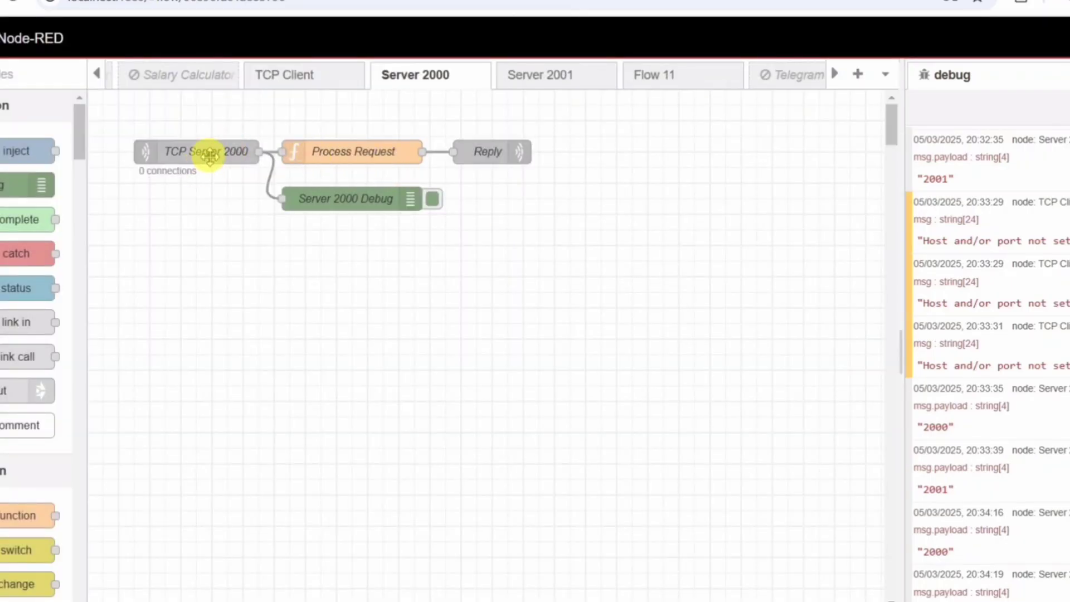
{"action": "double_click", "coordinate": [205, 152]}
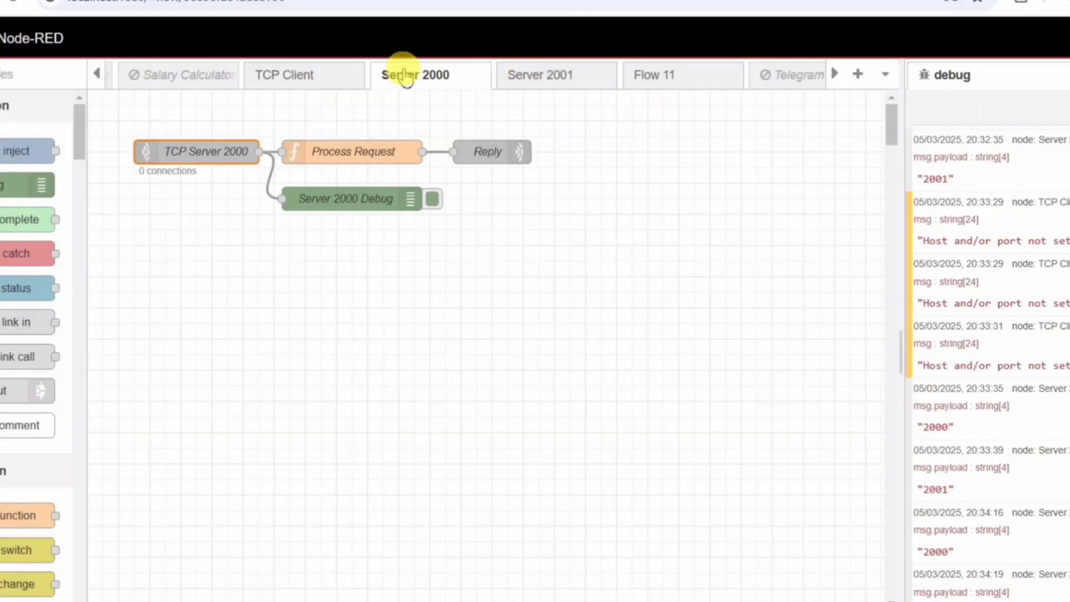
{"action": "left_click", "coordinate": [285, 75]}
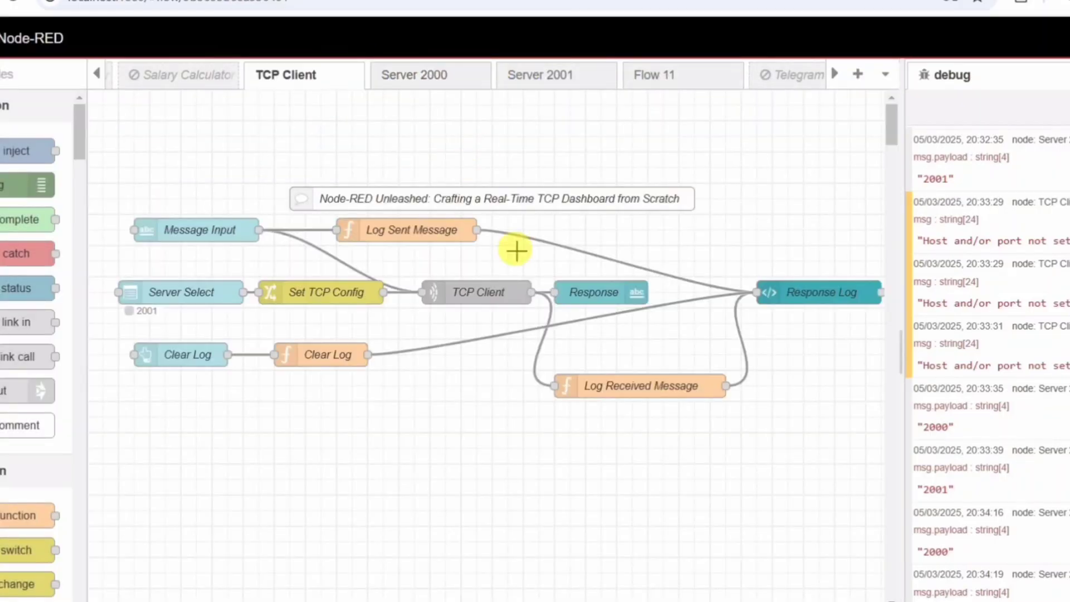
{"action": "mouse_move", "coordinate": [549, 74]}
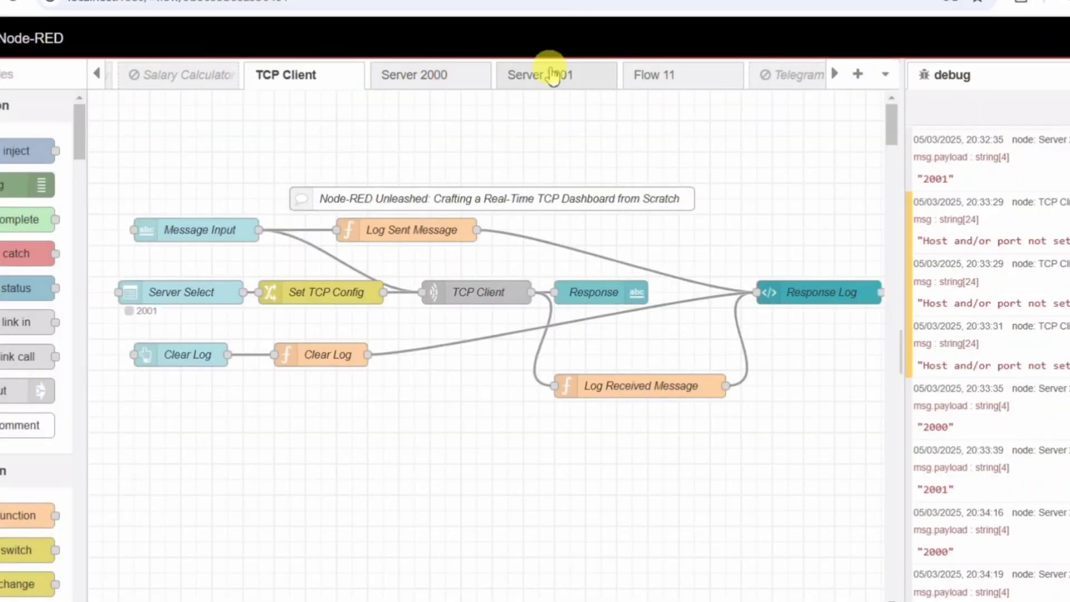
In the Server 2001 flow, inspect the TCP Server 2001 listener on port 2001 without changes.
{"action": "left_click", "coordinate": [556, 75]}
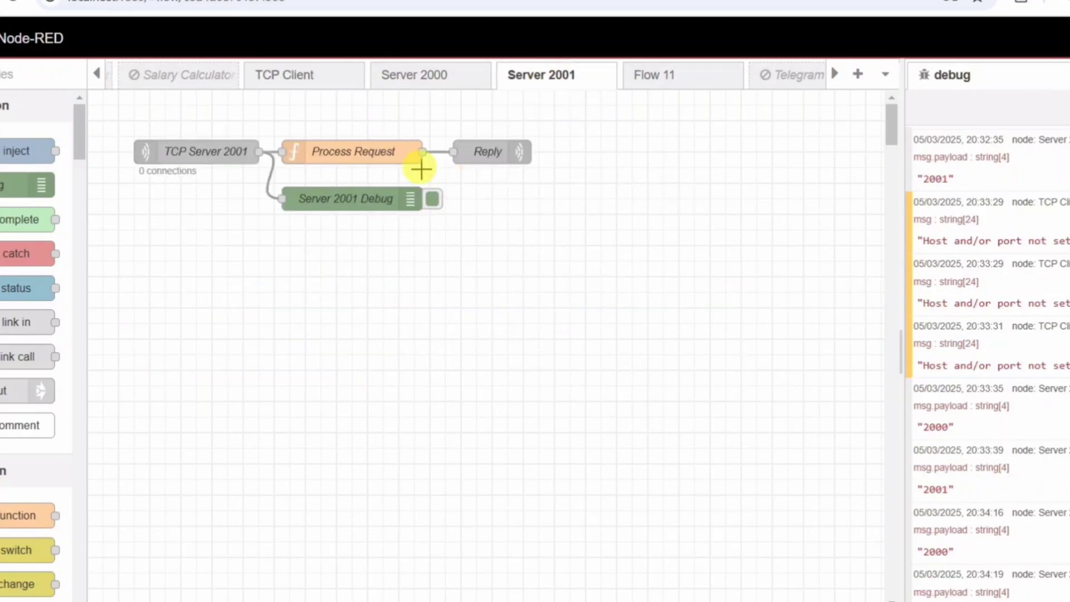
{"action": "left_click", "coordinate": [205, 150]}
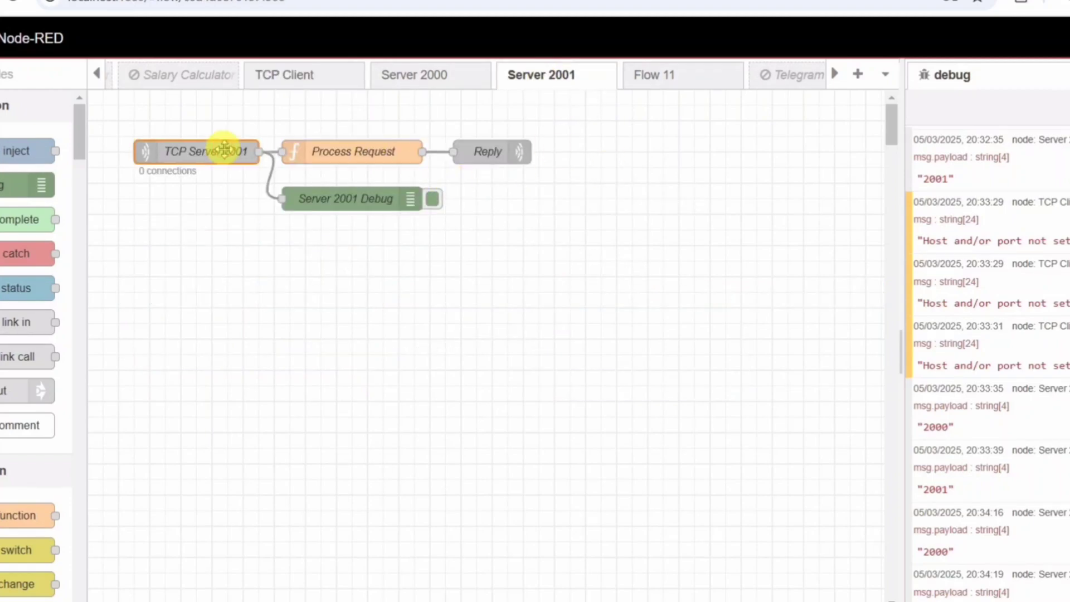
{"action": "double_click", "coordinate": [205, 152]}
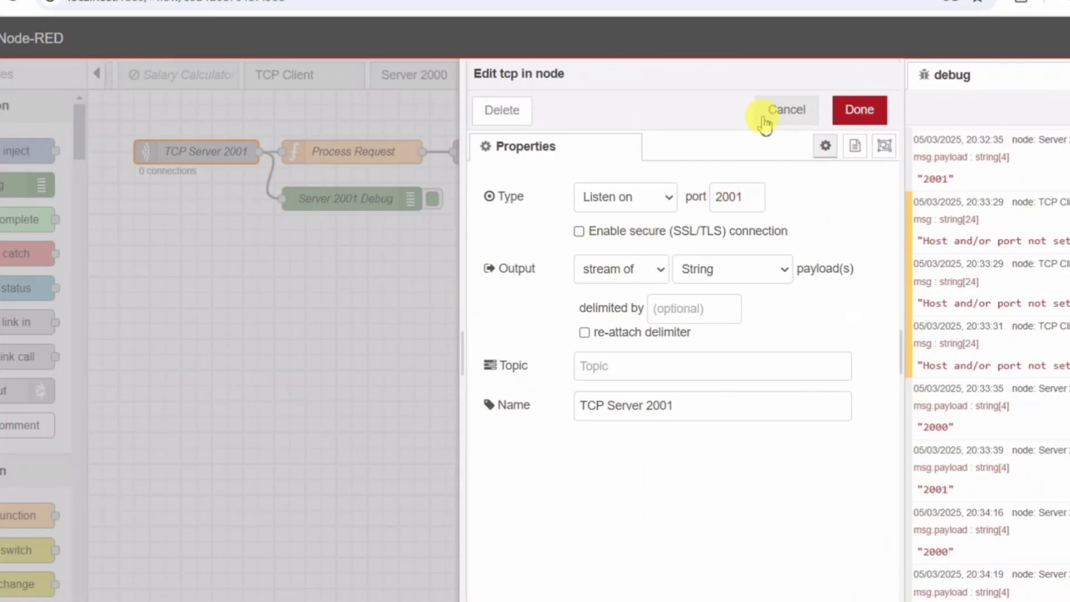
{"action": "left_click", "coordinate": [786, 111]}
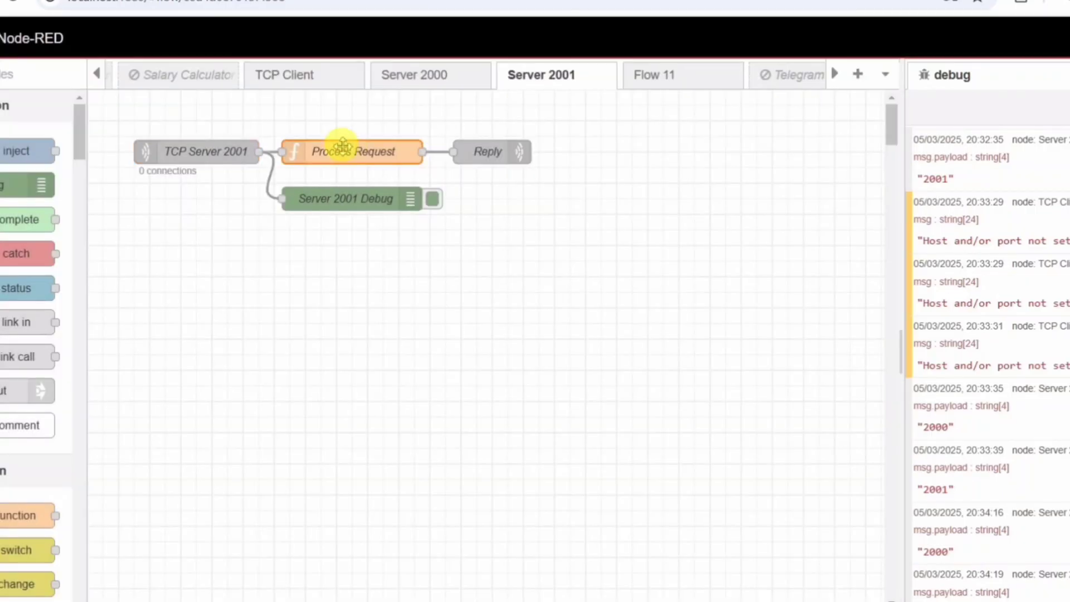
Review the Process Request function's request-handling code and cancel without saving.
{"action": "double_click", "coordinate": [352, 151]}
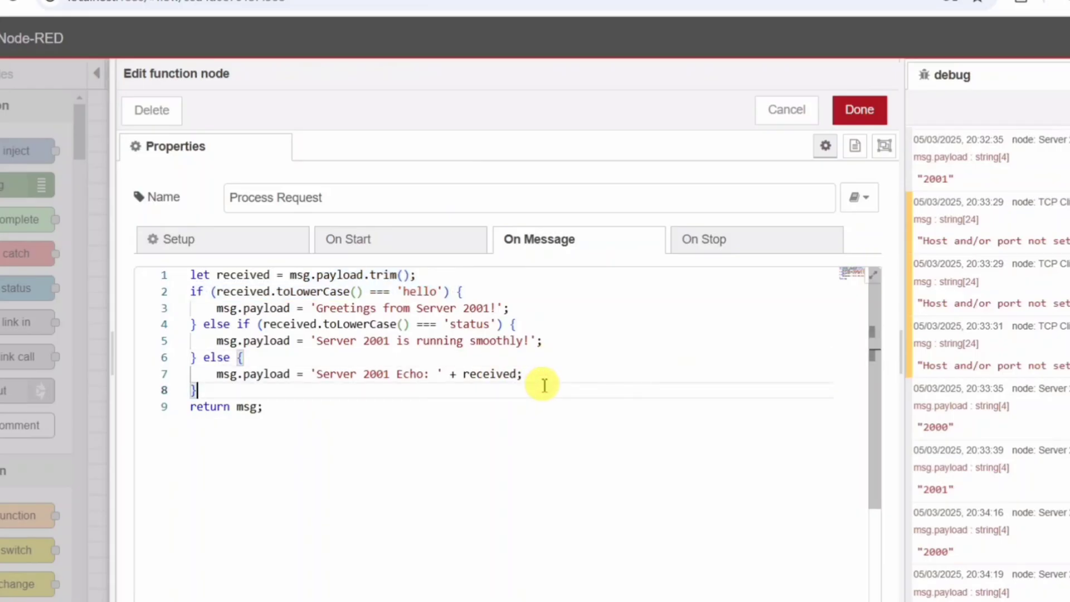
{"action": "mouse_move", "coordinate": [601, 328]}
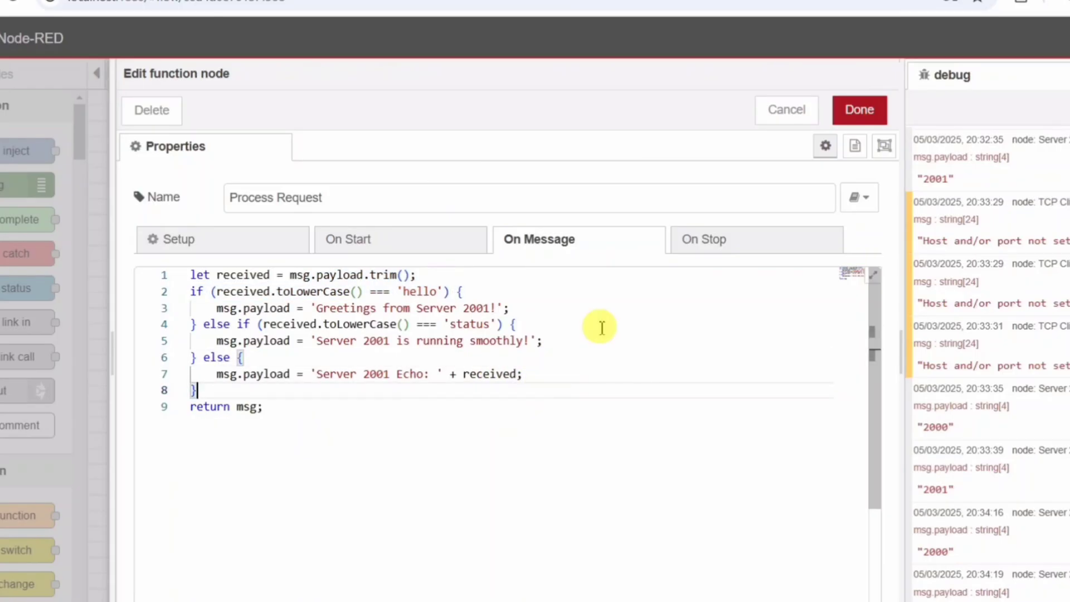
{"action": "mouse_move", "coordinate": [622, 303]}
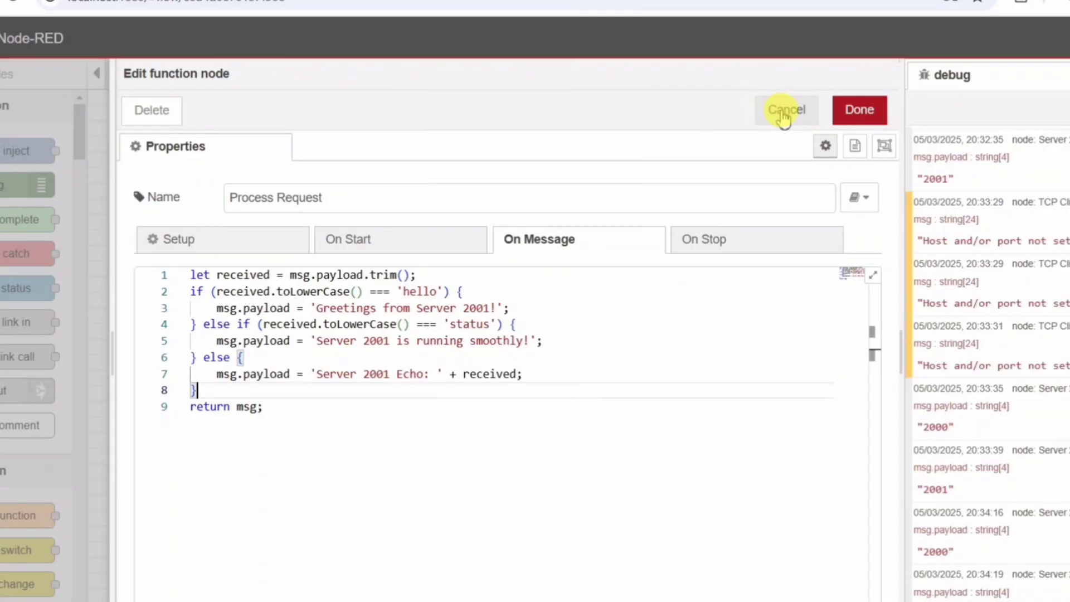
{"action": "left_click", "coordinate": [786, 111]}
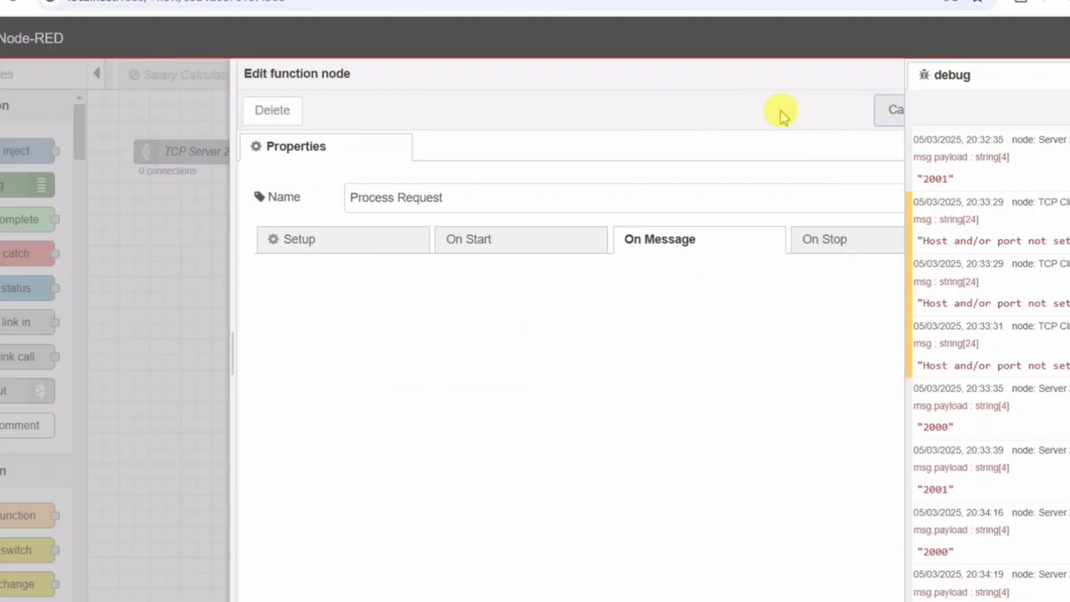
Choose Server 2000 in the dashboard's Select Server dropdown so its echo 2000 is logged.
{"action": "left_click", "coordinate": [895, 110]}
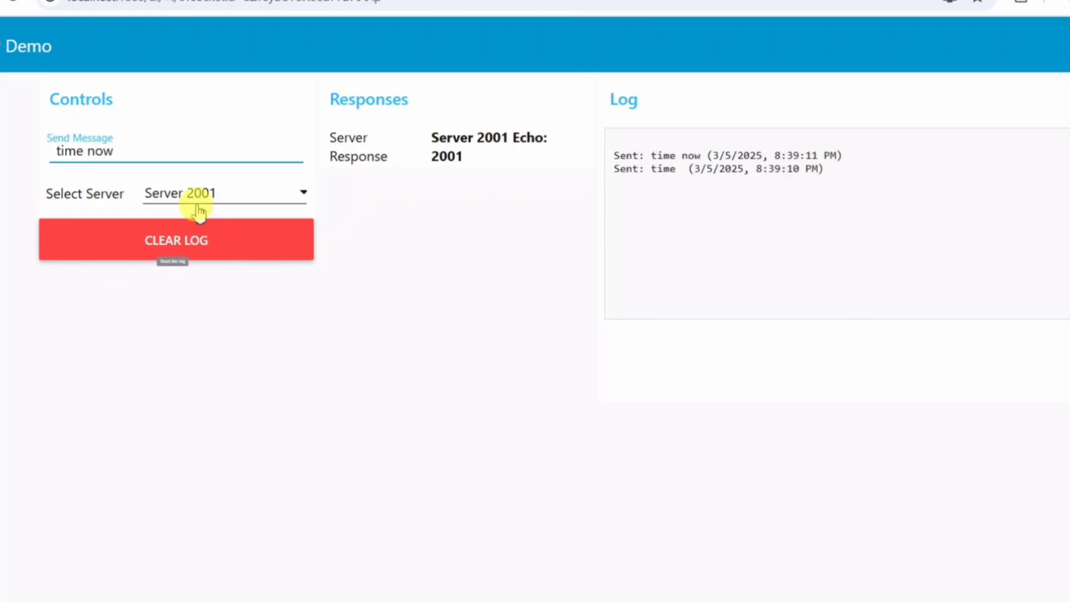
{"action": "left_click", "coordinate": [224, 193]}
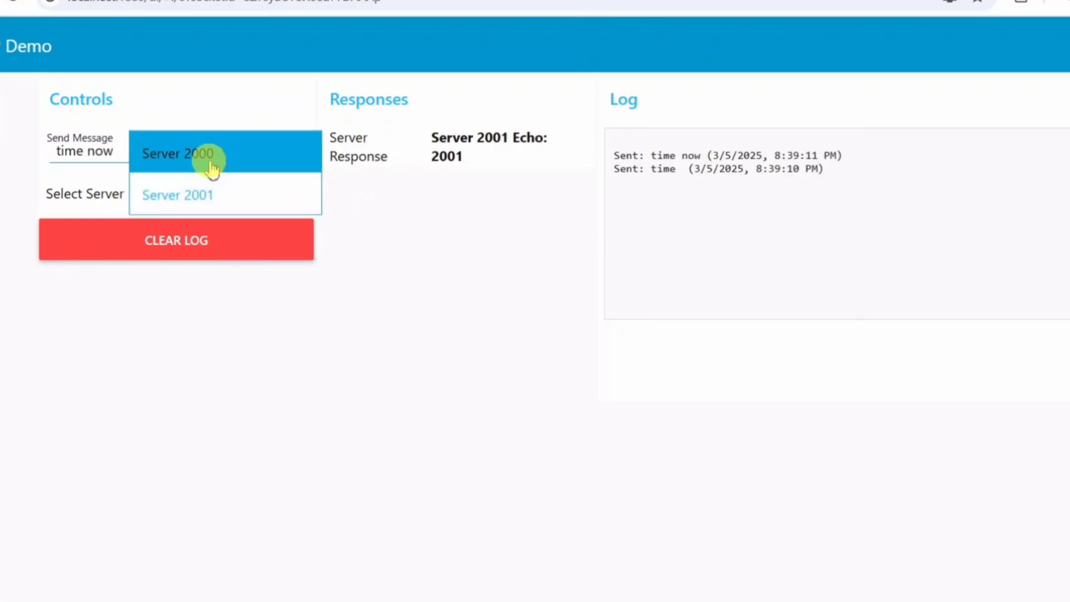
{"action": "left_click", "coordinate": [178, 153]}
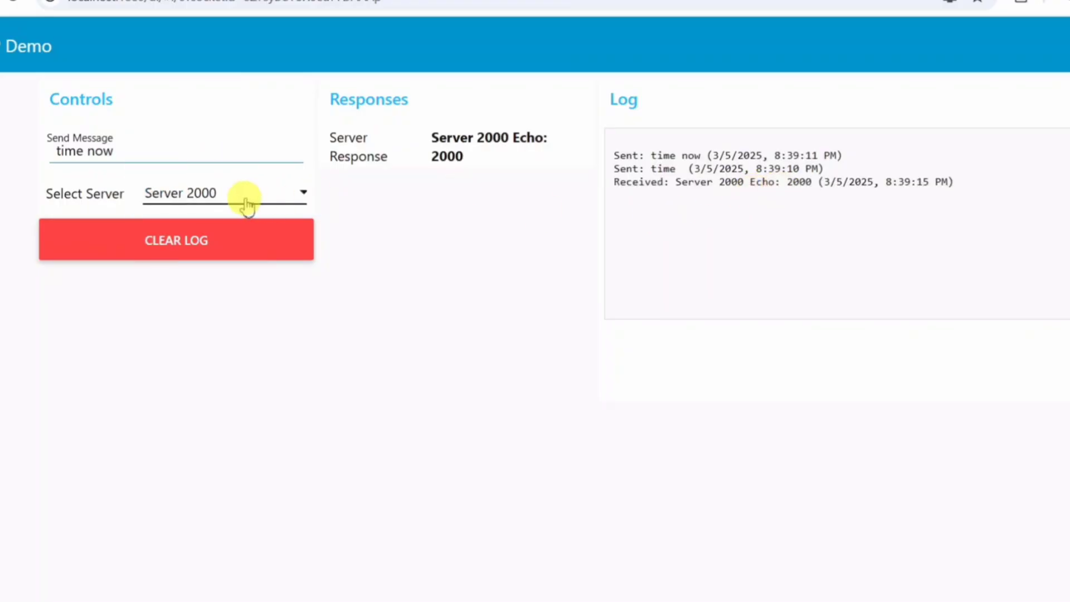